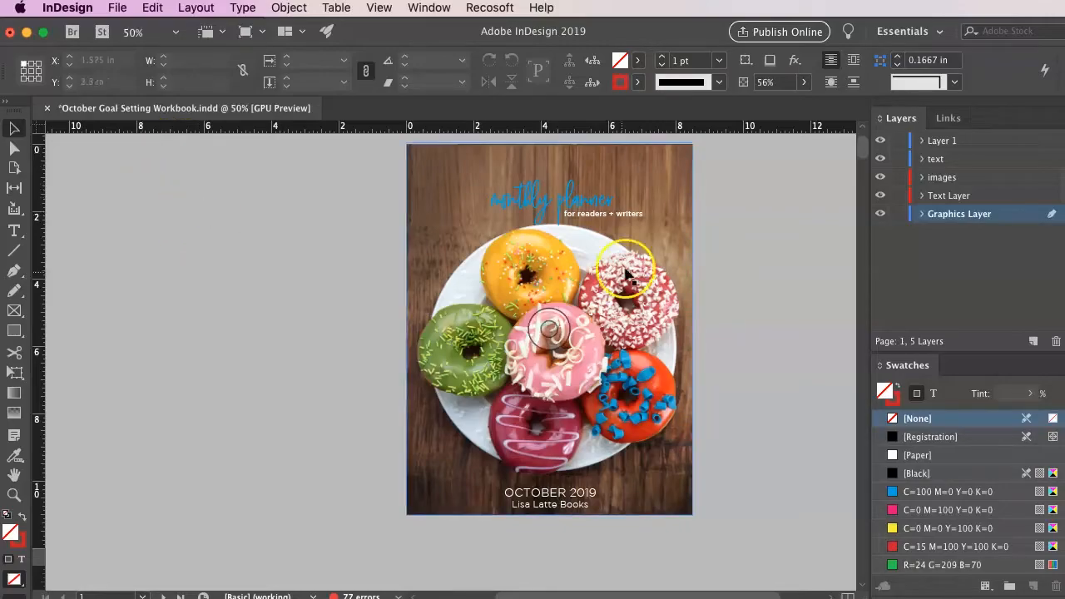
Save the October Goal Setting Workbook's current changes from the File menu after considering Save As.
left_click(117, 7)
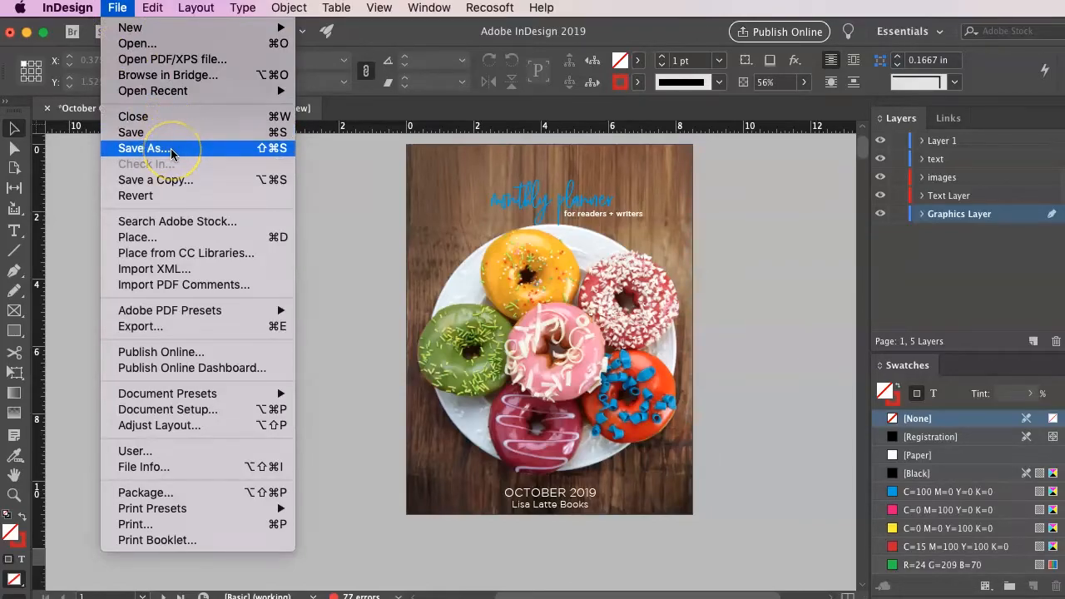
left_click(151, 148)
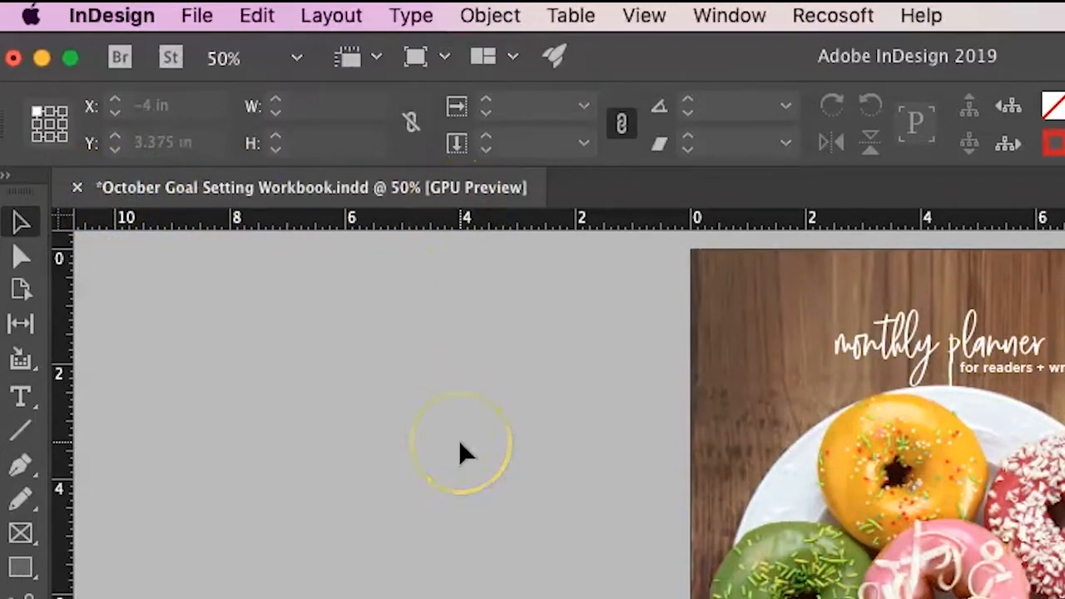
left_click(154, 107)
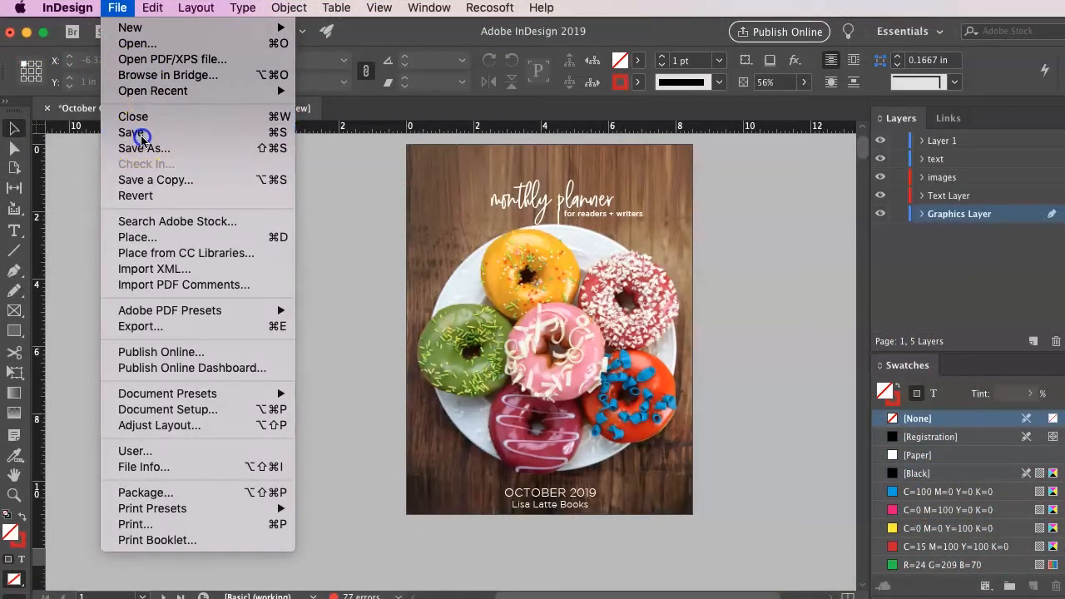
left_click(131, 134)
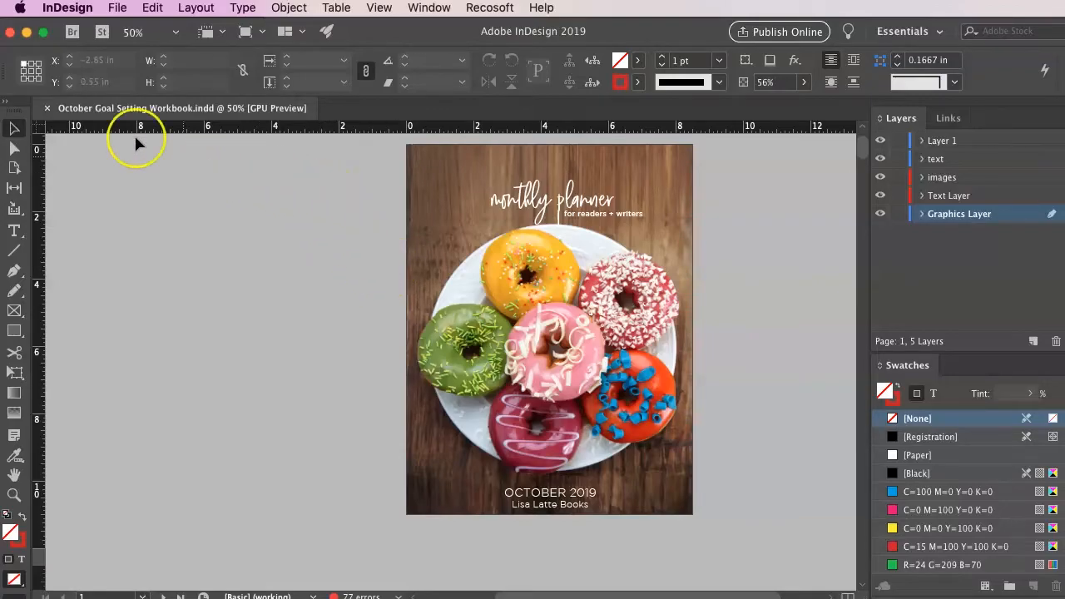
left_click(116, 7)
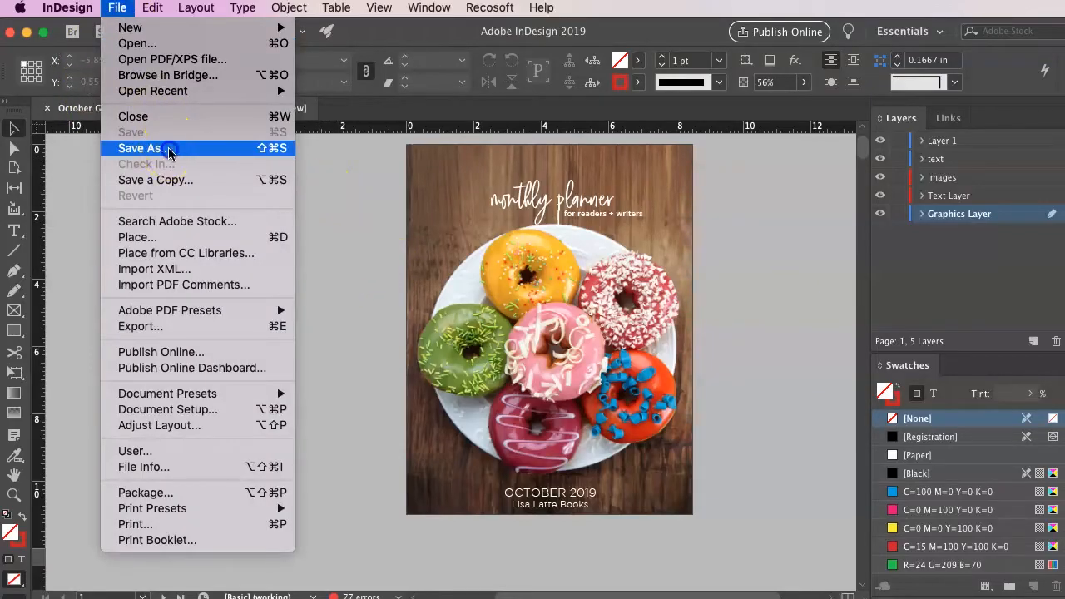
left_click(140, 146)
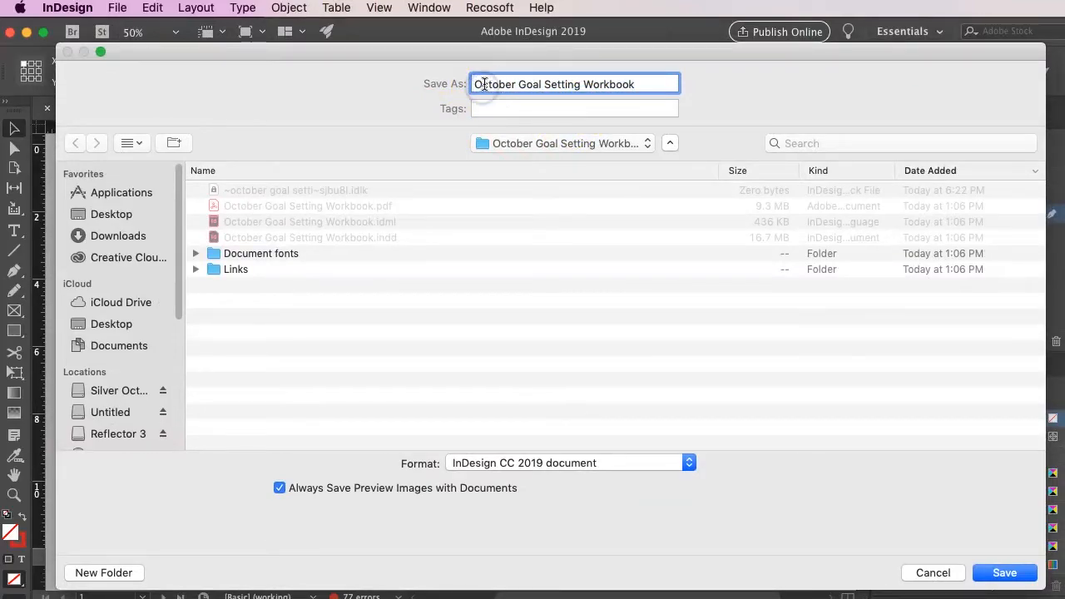
type("ALTERNATE")
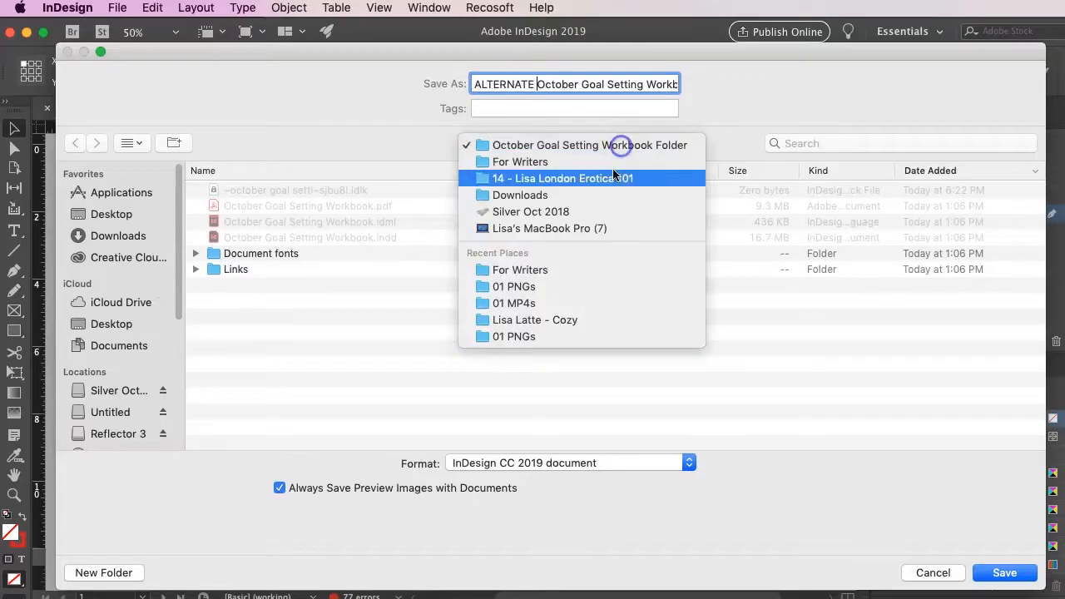
left_click(519, 161)
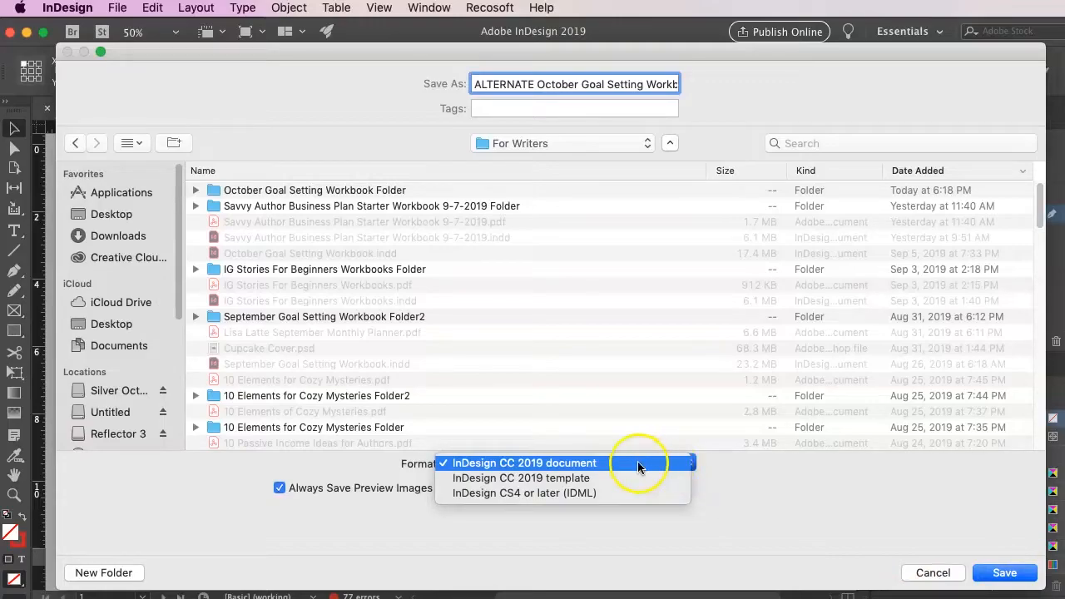
mouse_move(629, 477)
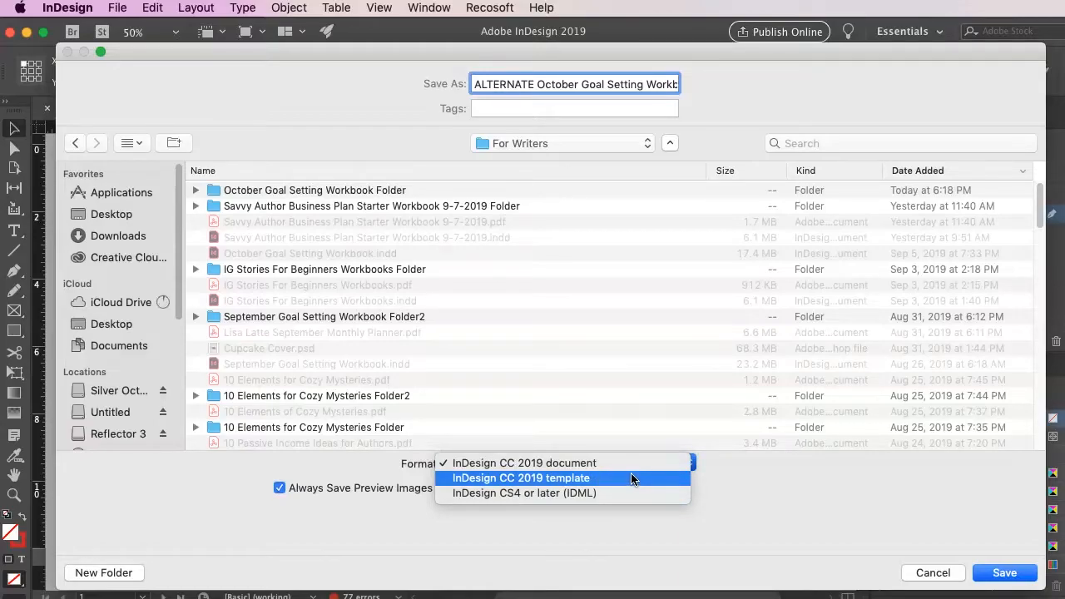
mouse_move(625, 493)
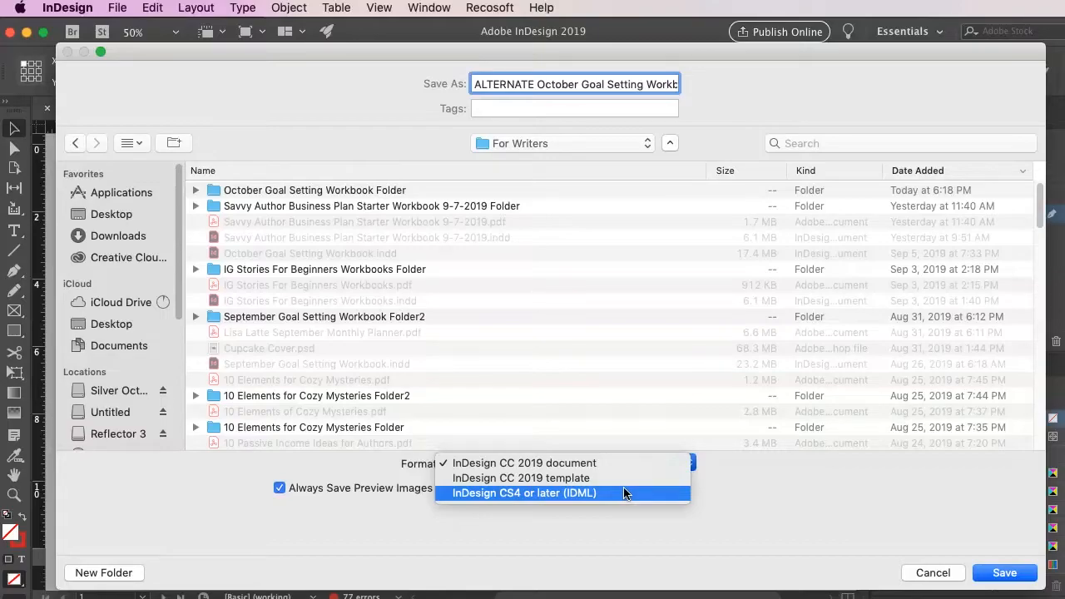
mouse_move(691, 496)
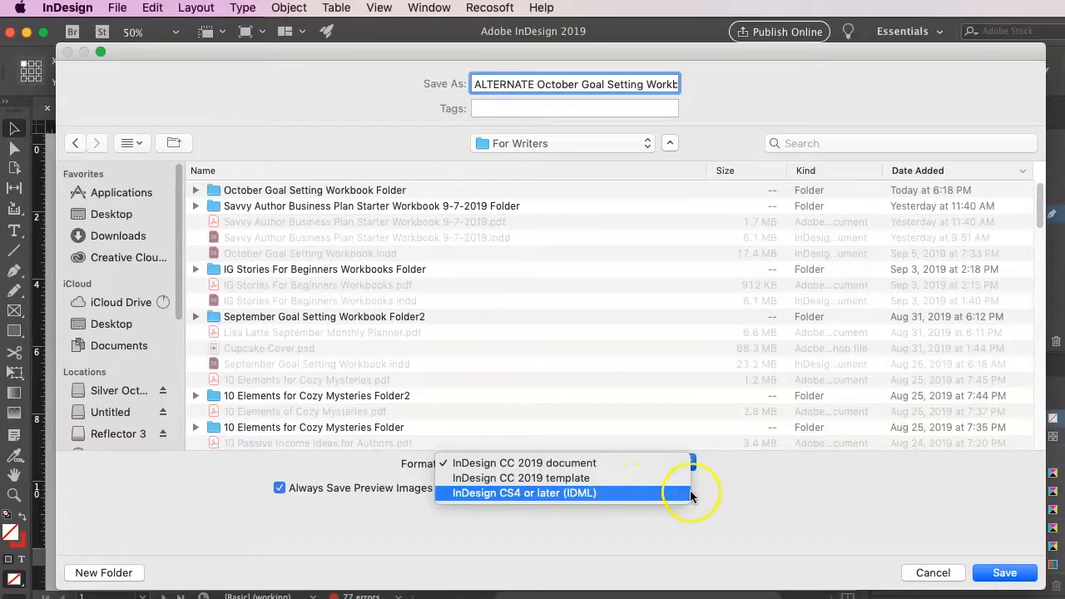
left_click(524, 462)
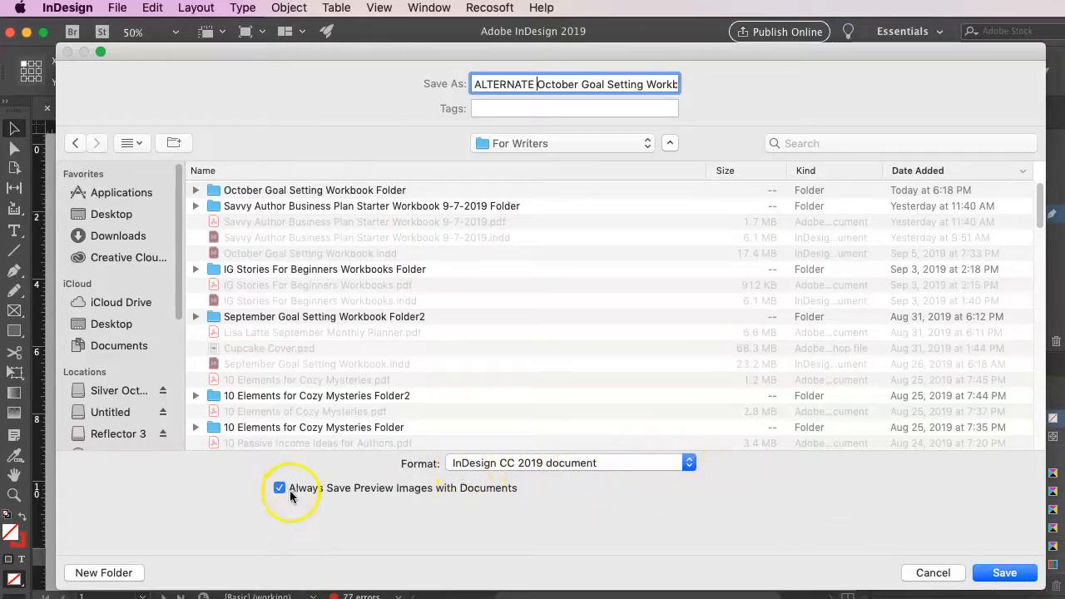
mouse_move(413, 488)
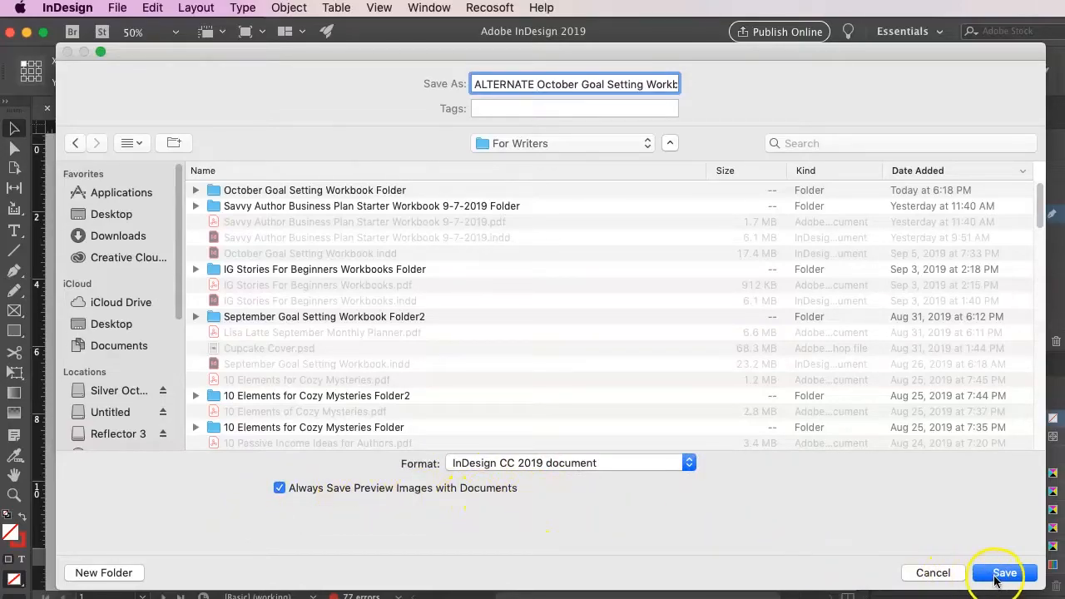
mouse_move(932, 572)
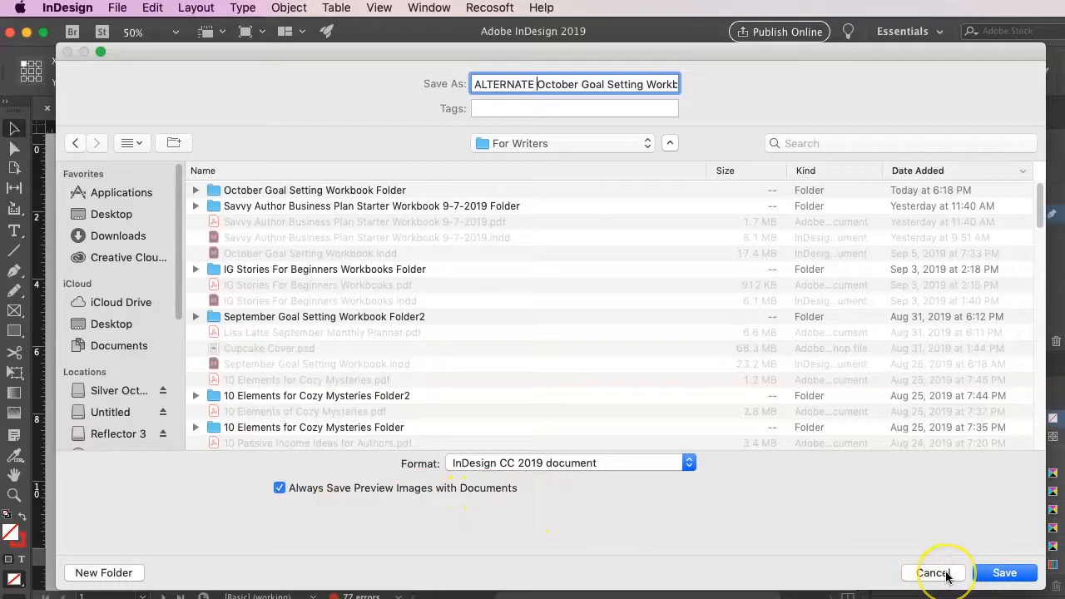
left_click(932, 572)
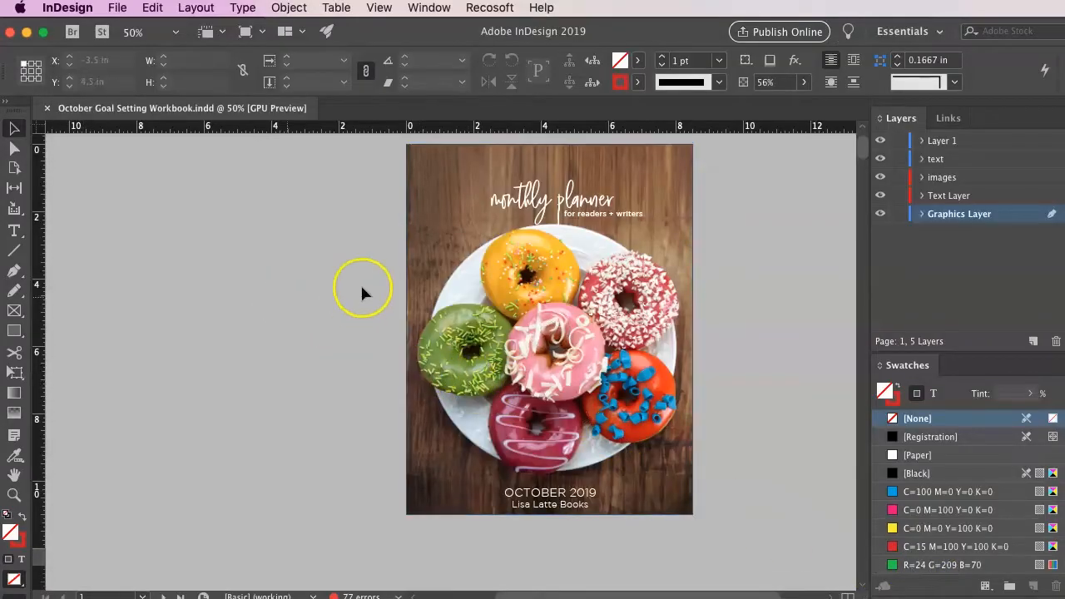
Select the monthly planner heading on the cover and save the workbook's latest change.
left_click(551, 198)
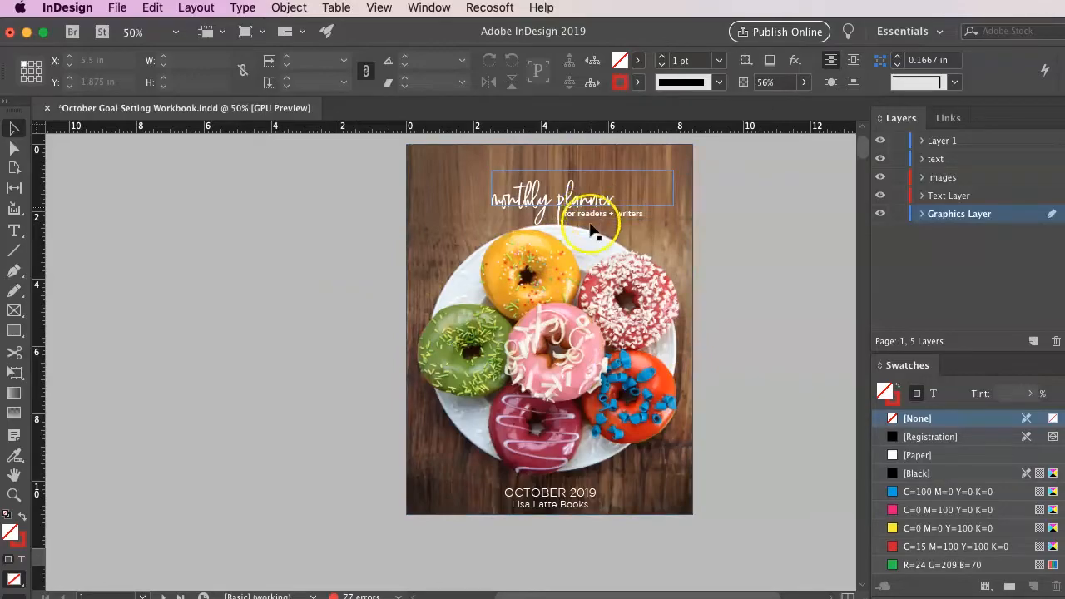
left_click(549, 333)
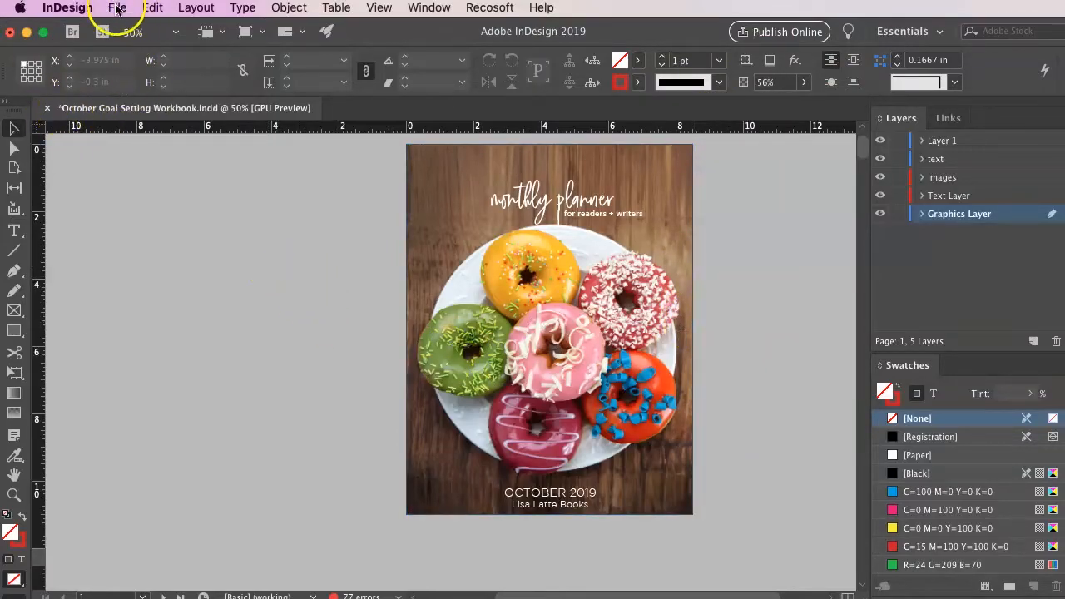
left_click(116, 6)
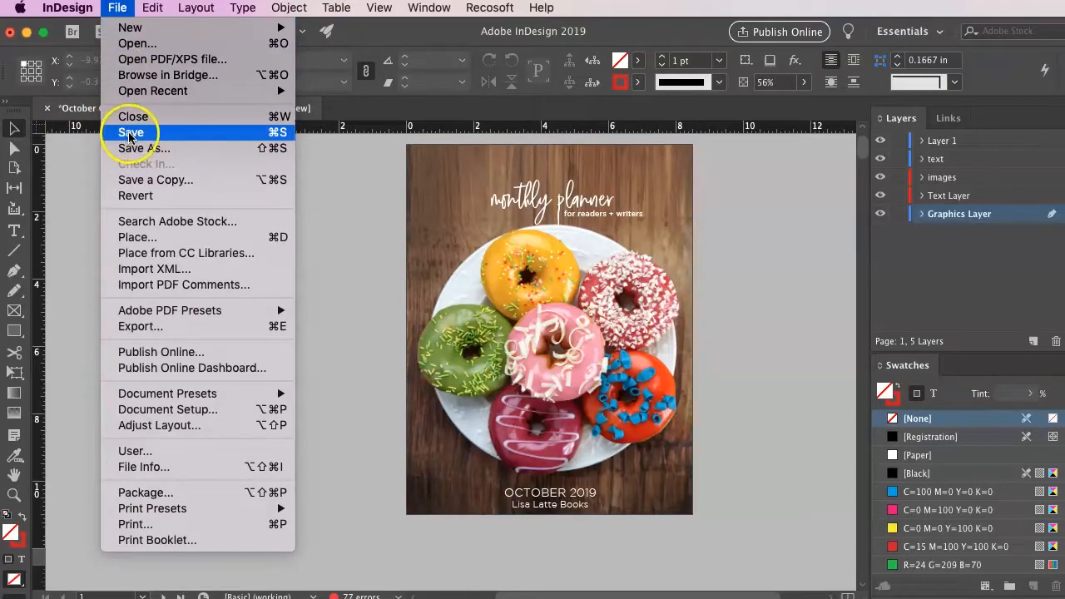
left_click(129, 133)
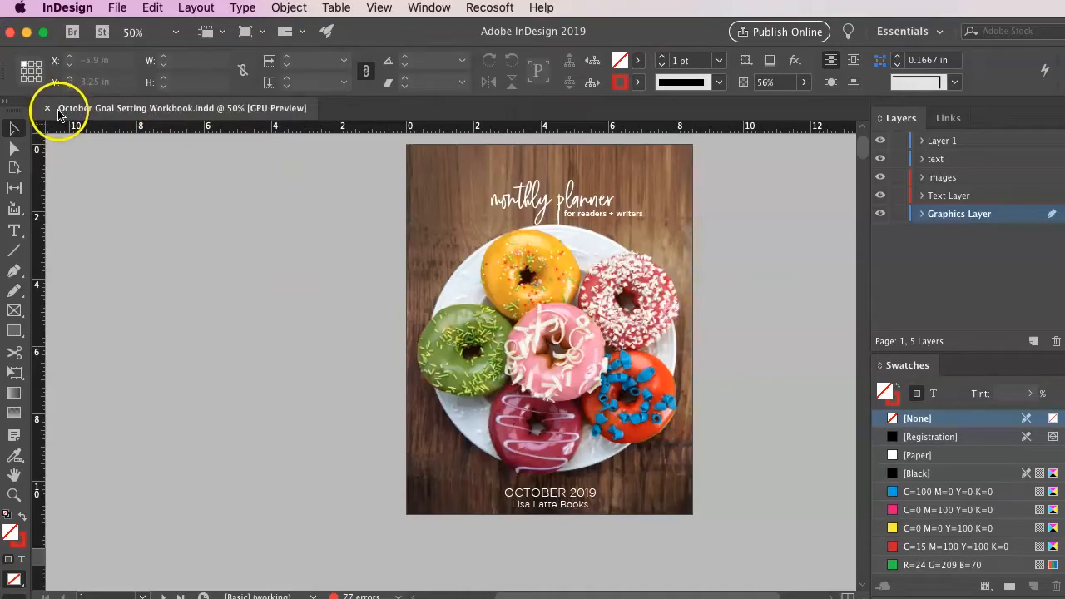
mouse_move(79, 120)
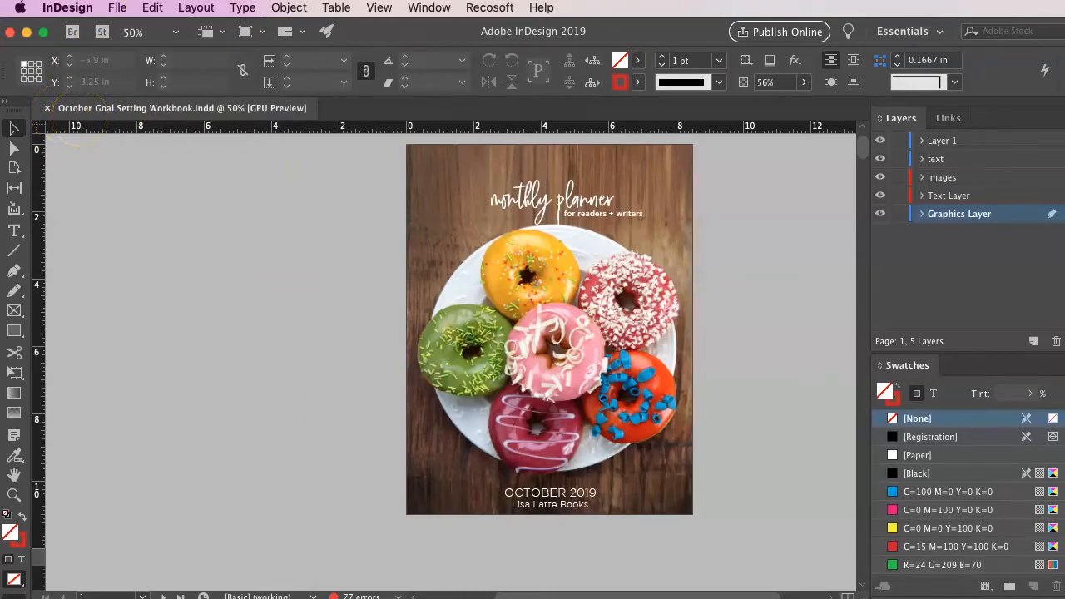
Review the Package report's Fonts, Links and Images, and Colors and Inks sections, then return to Summary.
left_click(116, 7)
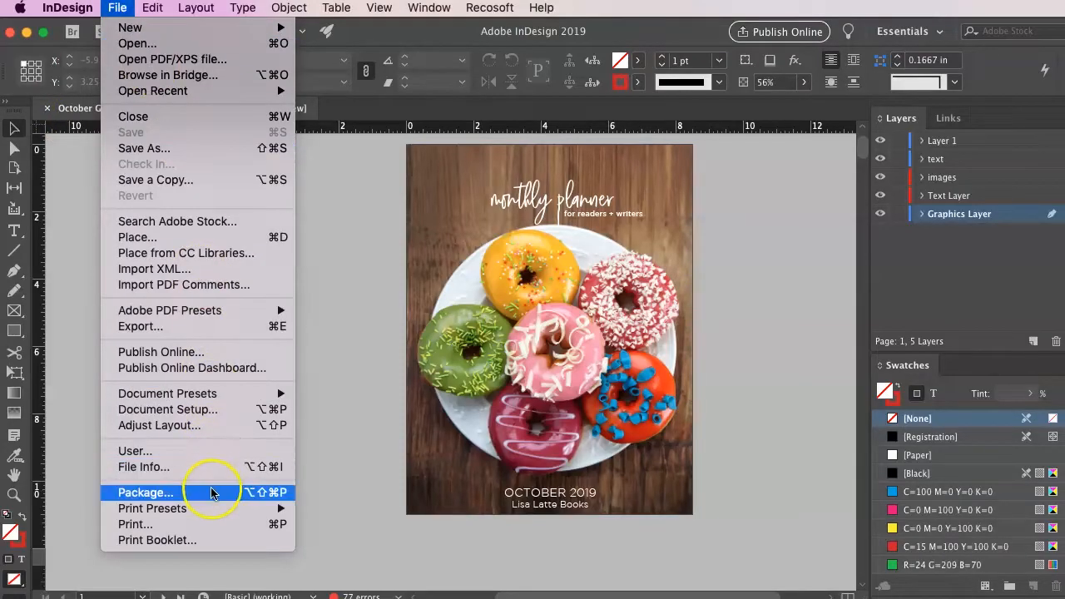
mouse_move(213, 496)
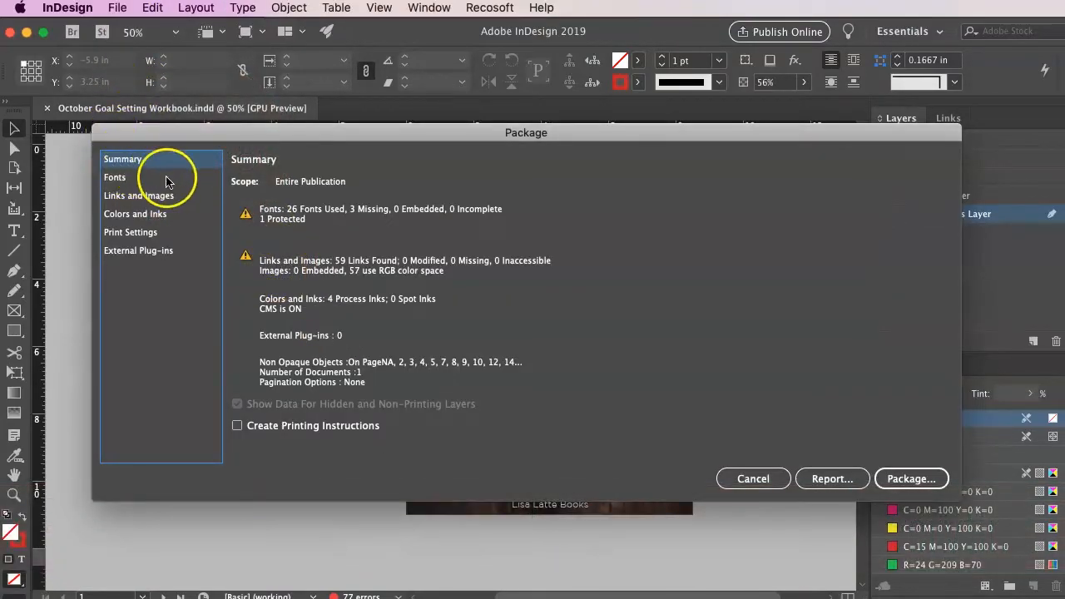
mouse_move(253, 219)
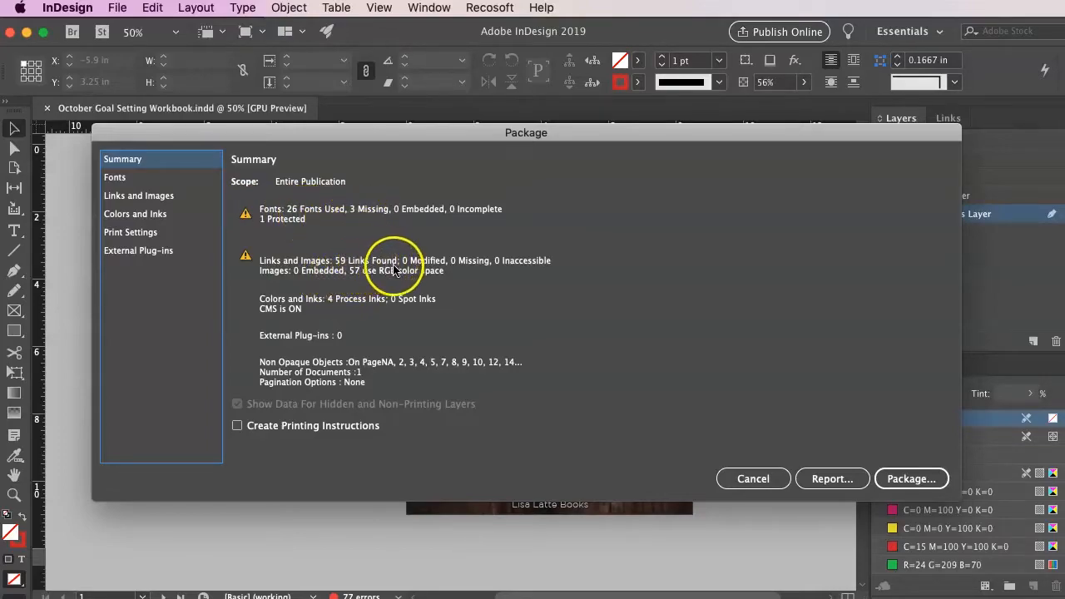
mouse_move(336, 283)
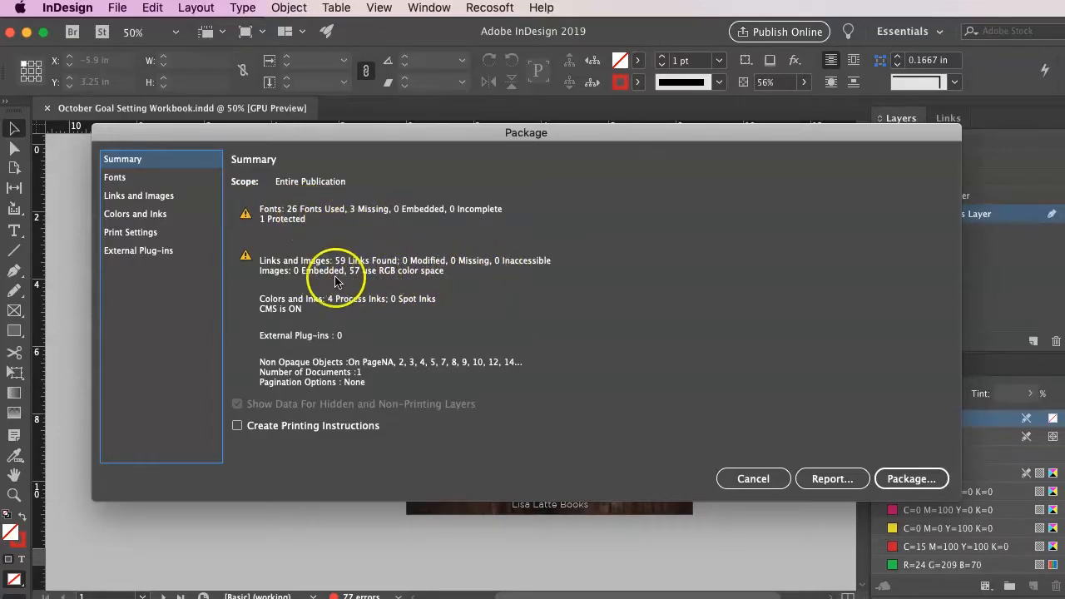
mouse_move(393, 324)
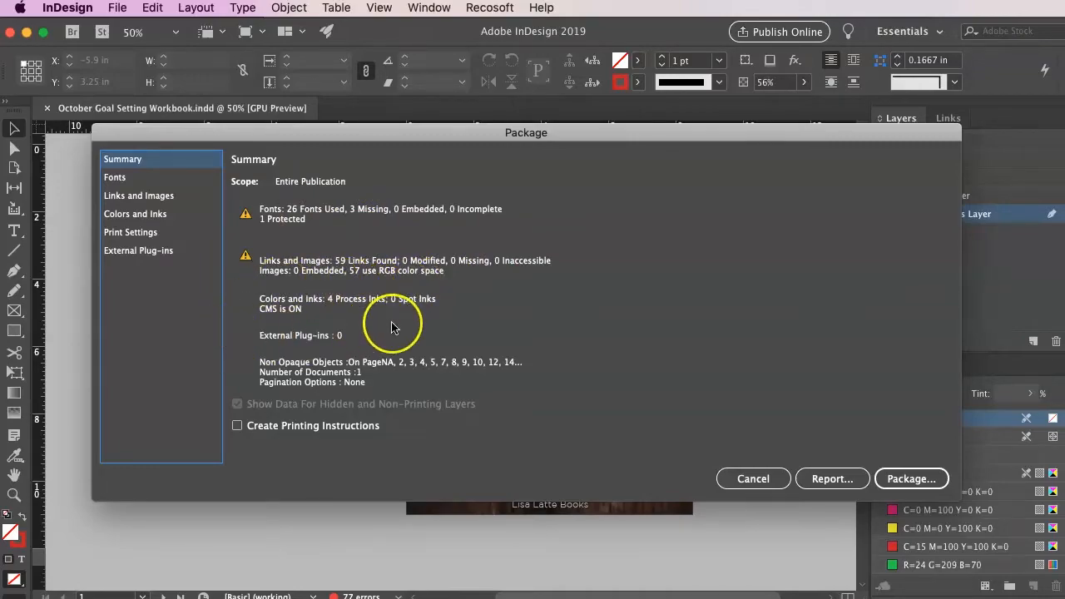
mouse_move(341, 270)
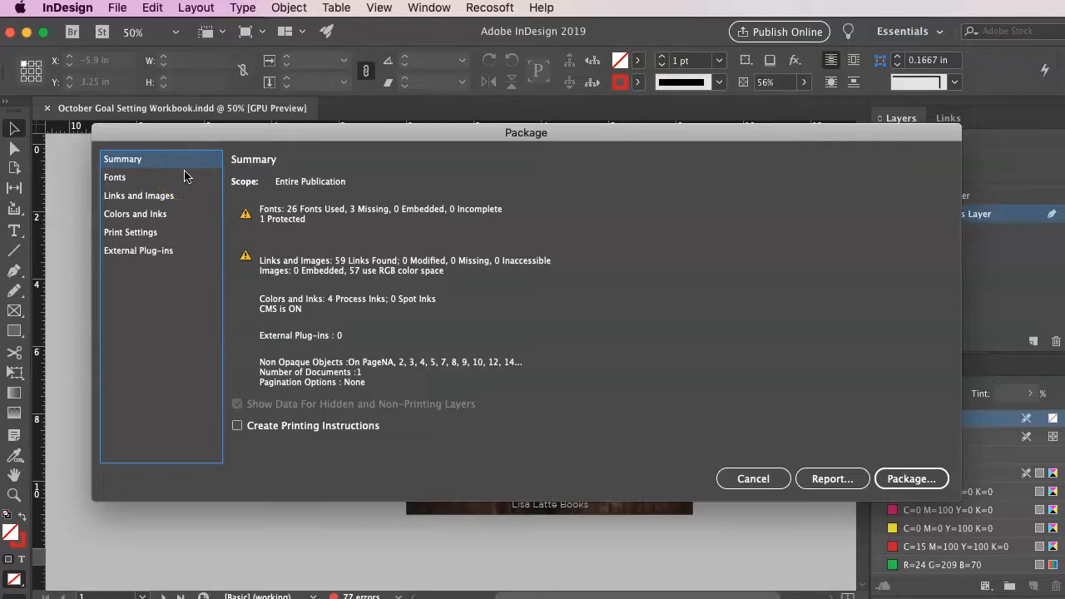
left_click(114, 177)
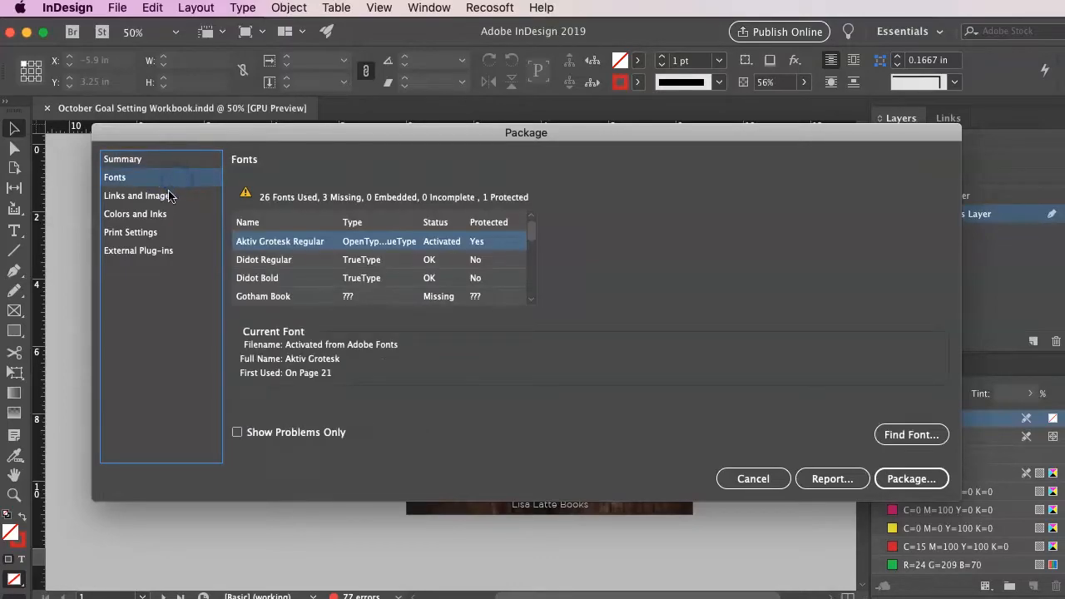
left_click(139, 197)
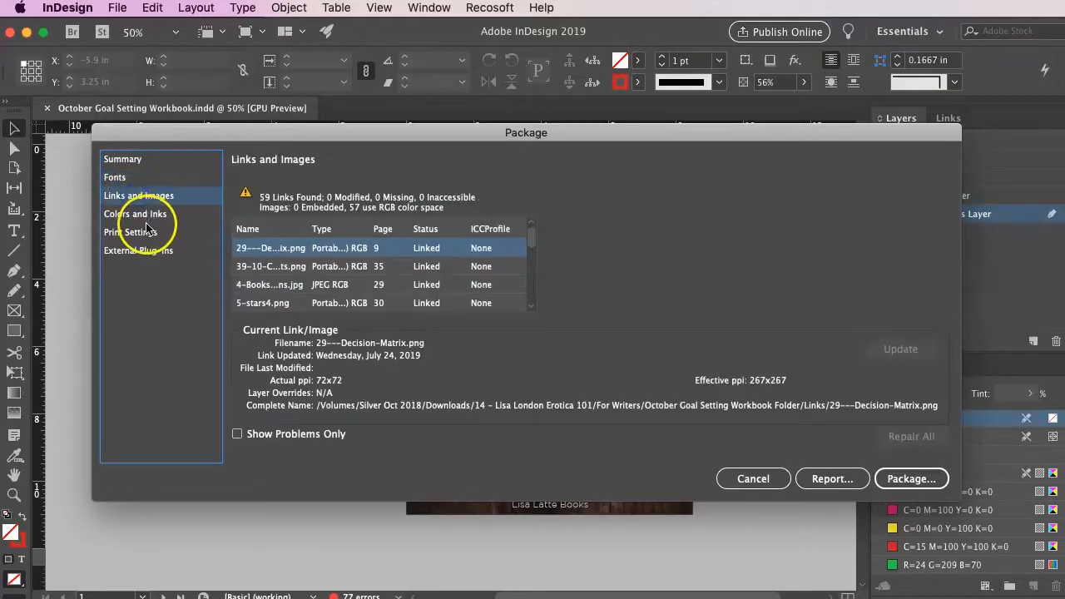
left_click(135, 213)
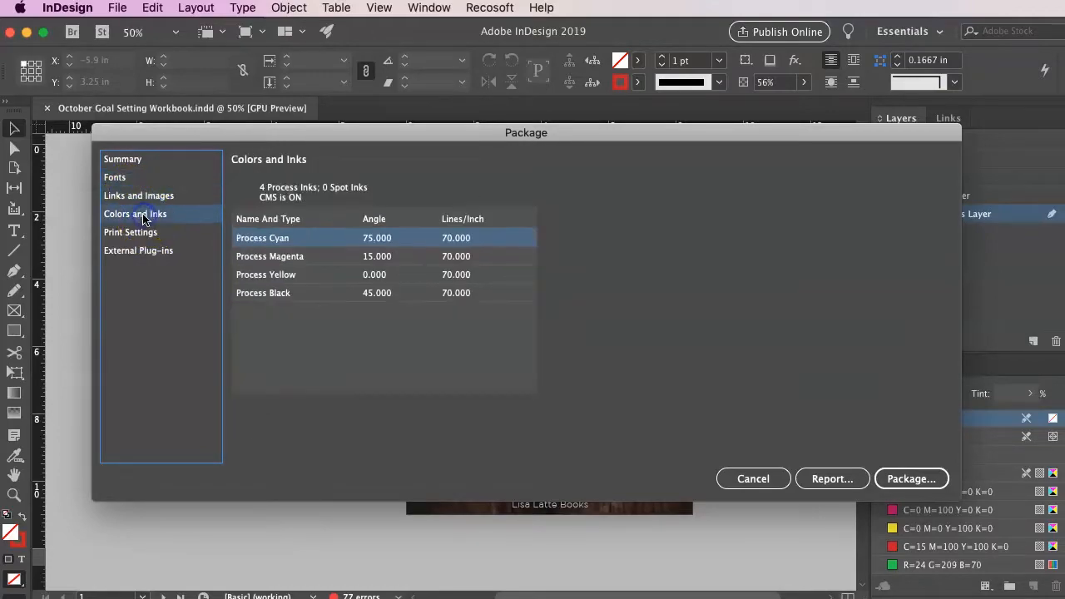
left_click(123, 159)
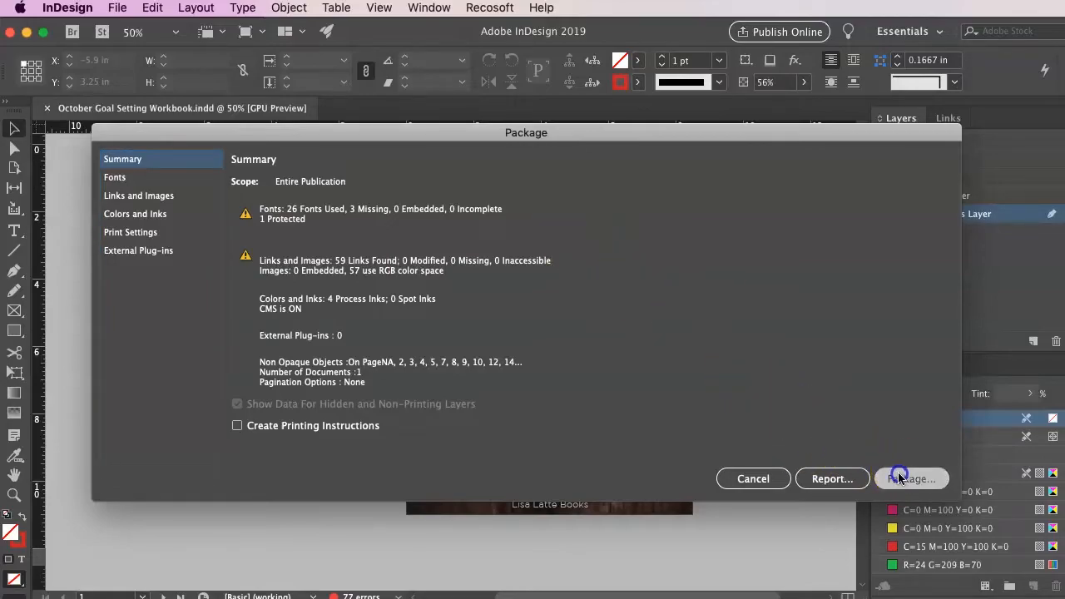
Name the package October Goal Setting Workbook Folder2 with the High Quality Print PDF preset.
left_click(912, 480)
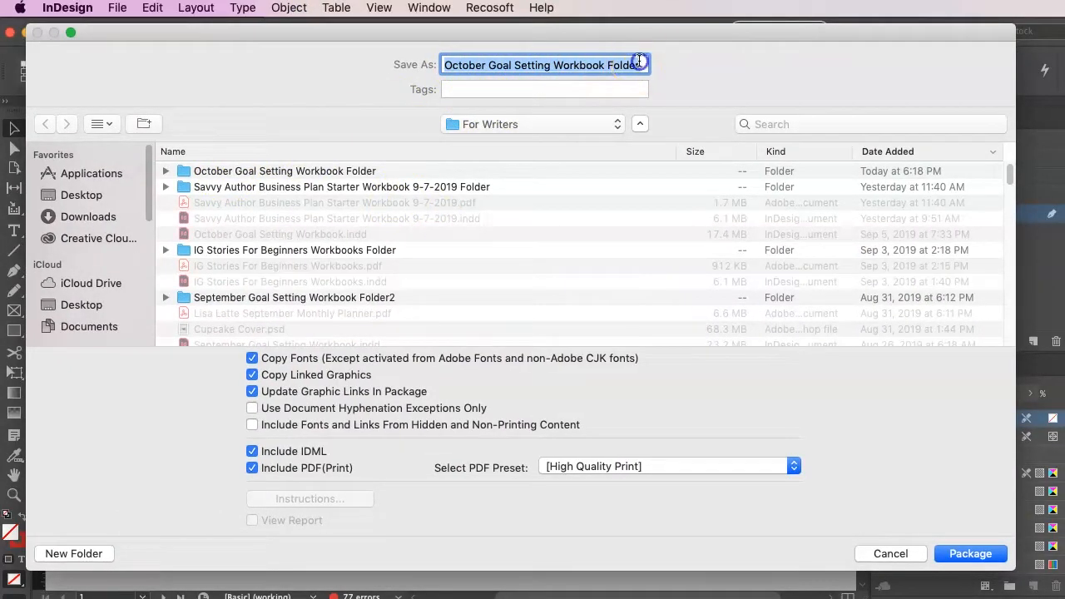
type("2")
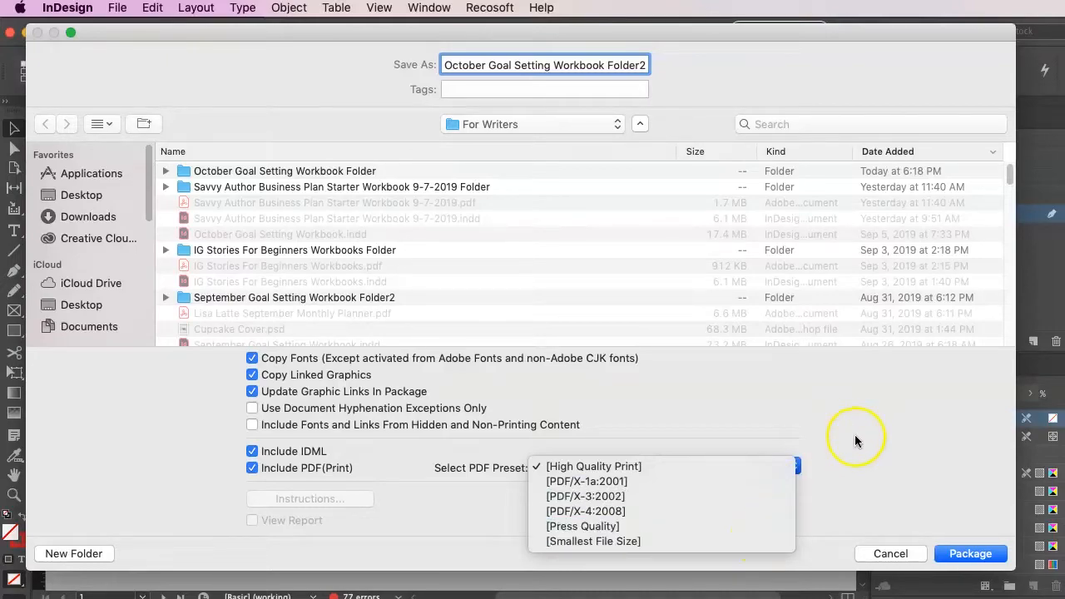
left_click(593, 466)
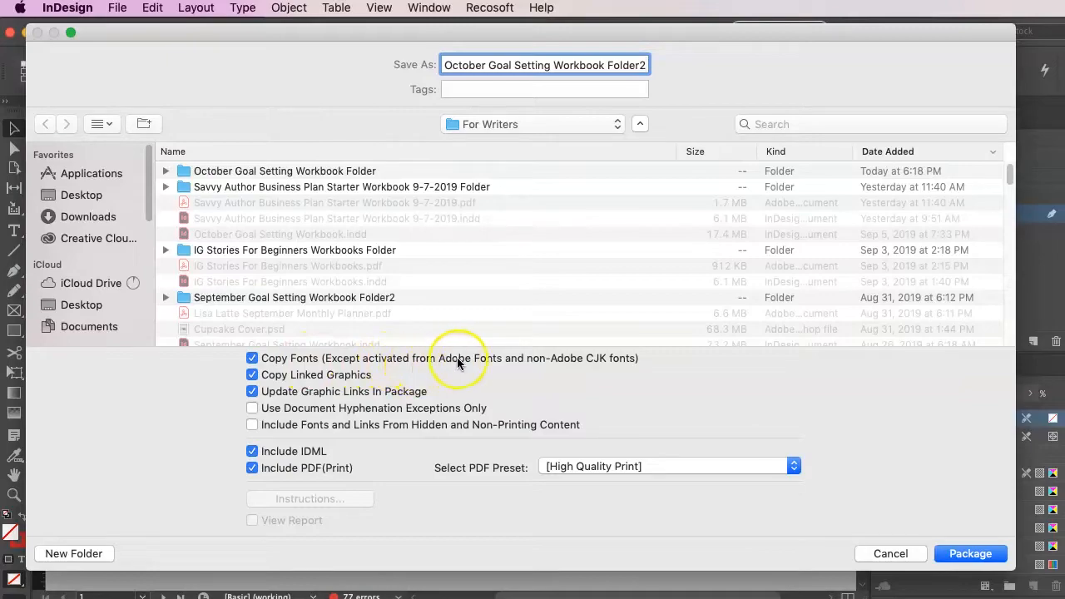
mouse_move(494, 369)
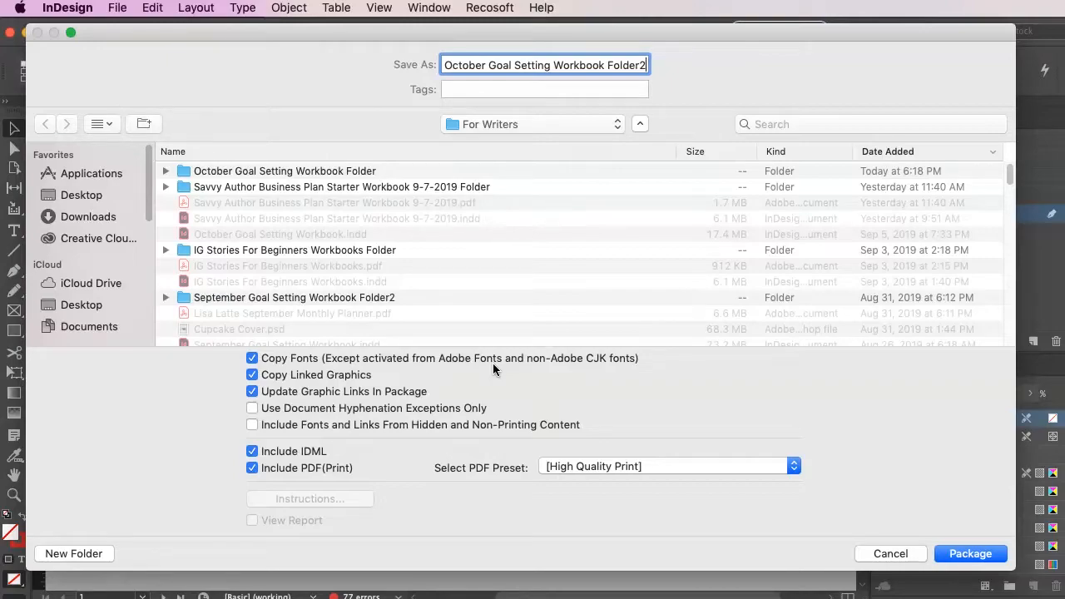
mouse_move(876, 499)
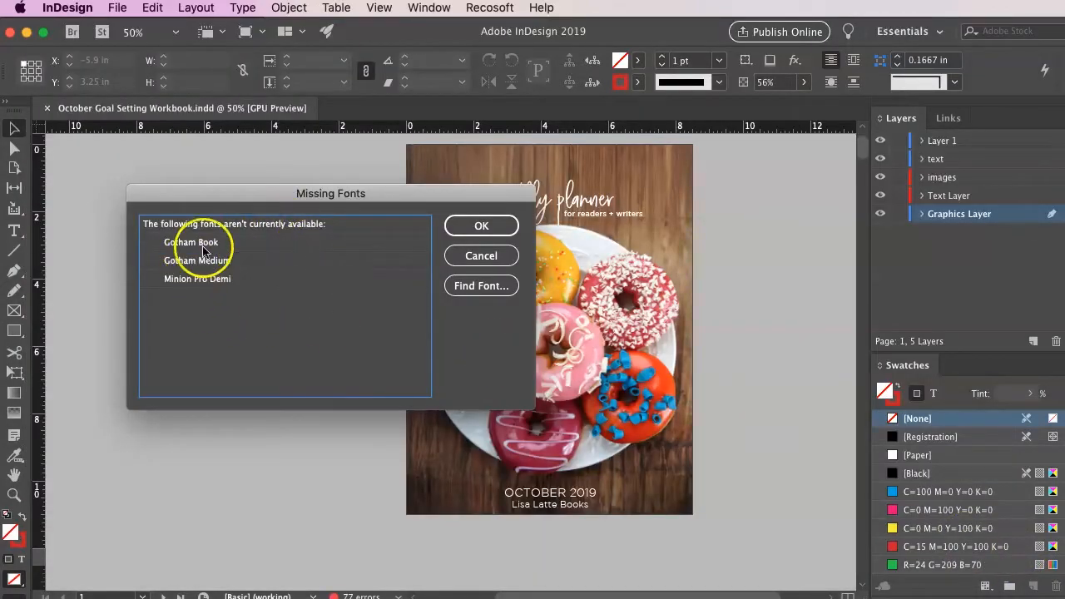
Acknowledge the Missing Fonts alert so packaging completes into the For Writers folder.
left_click(481, 226)
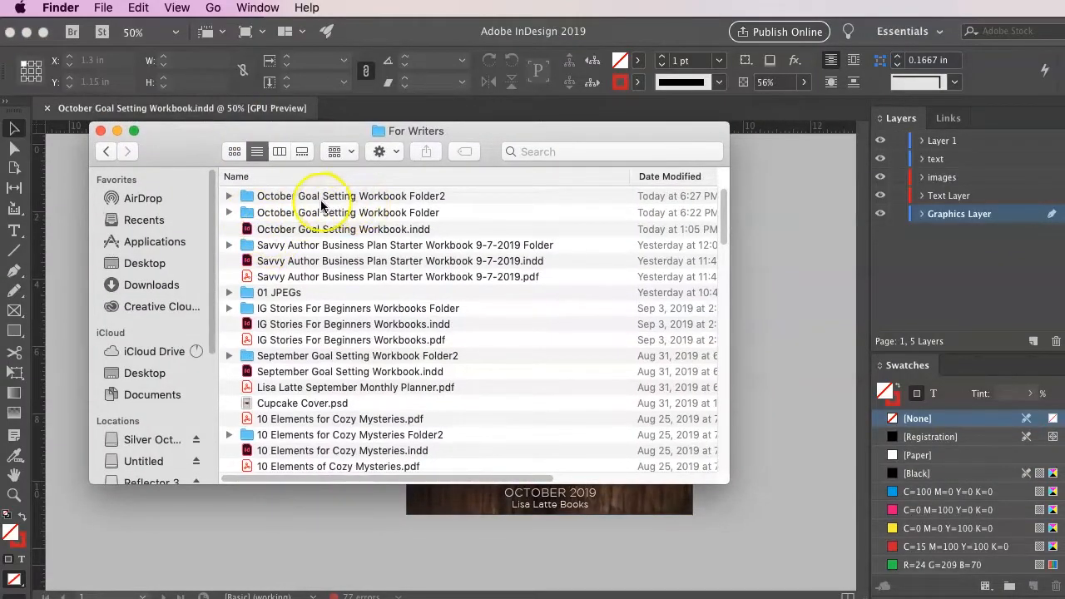
Open October Goal Setting Workbook Folder2 and check its packaged INDD, PDF and IDML files.
left_click(349, 196)
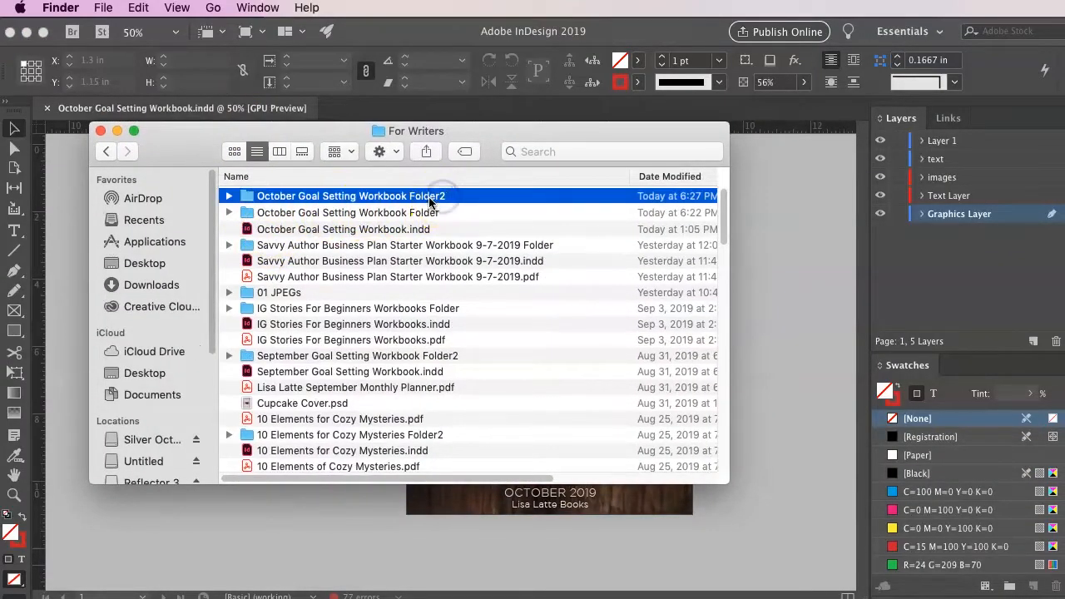
double_click(350, 196)
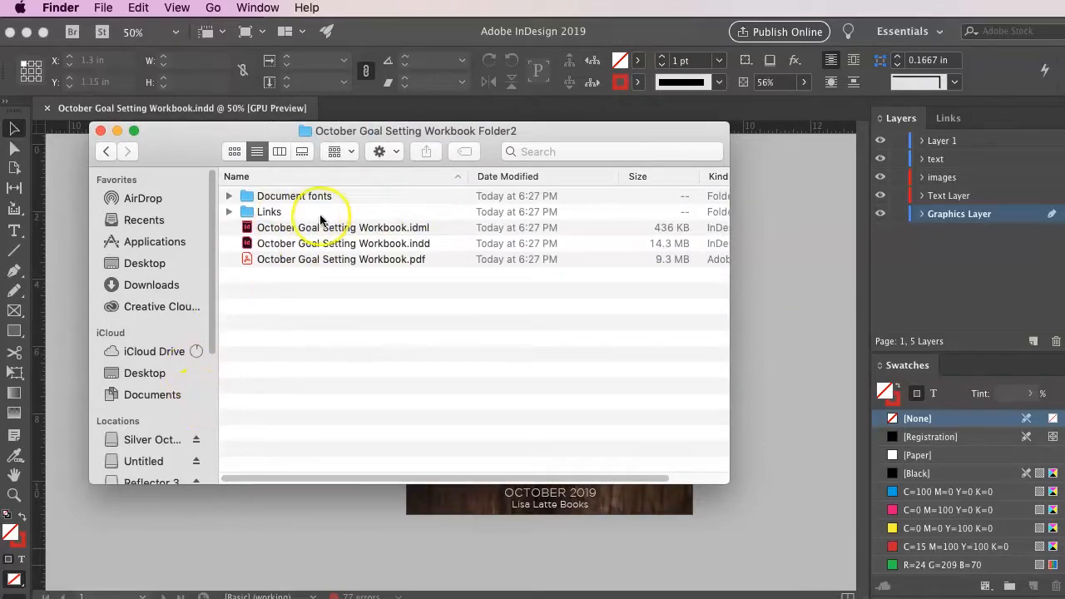
left_click(342, 243)
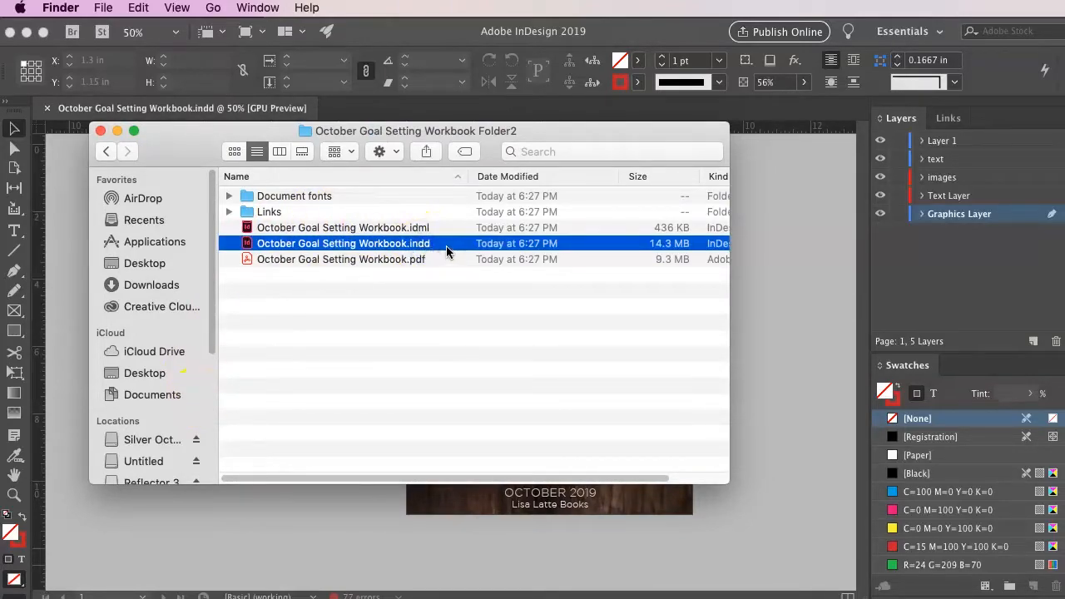
left_click(341, 260)
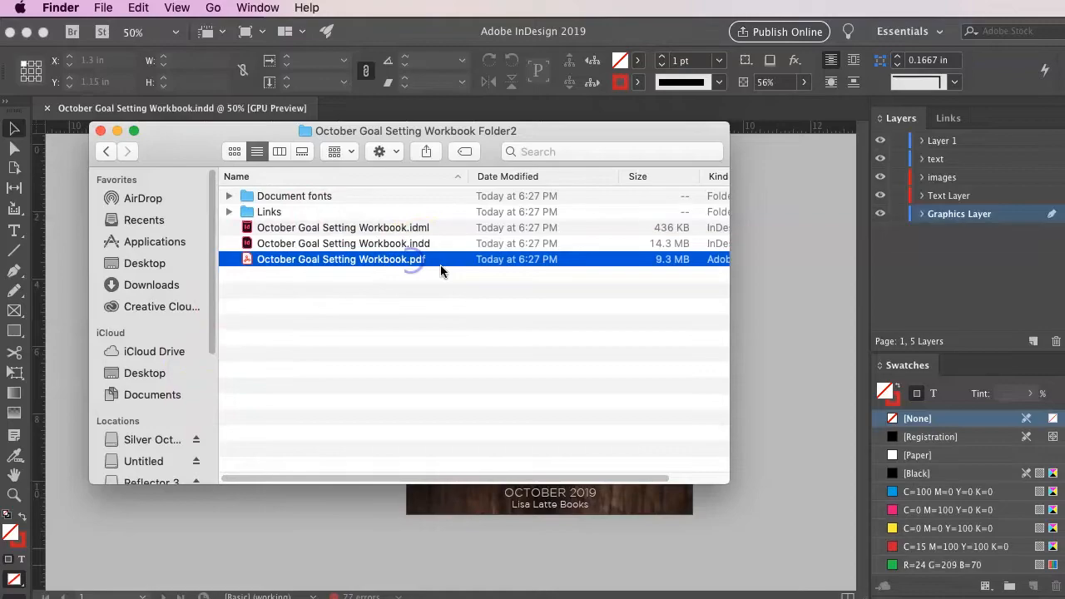
left_click(342, 226)
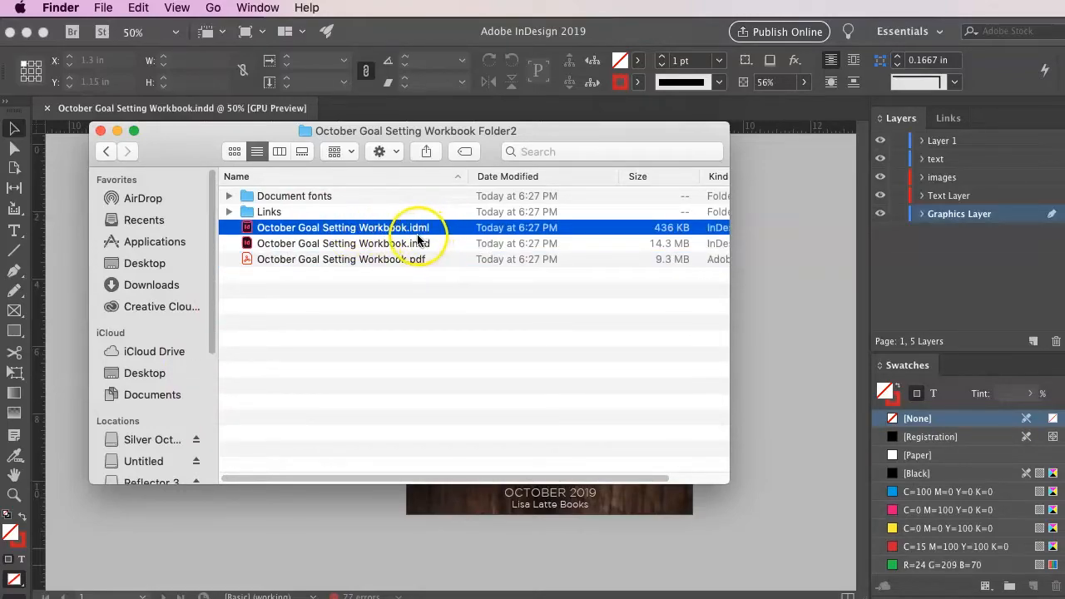
Open the Document fonts folder to see the packaged font files.
left_click(293, 197)
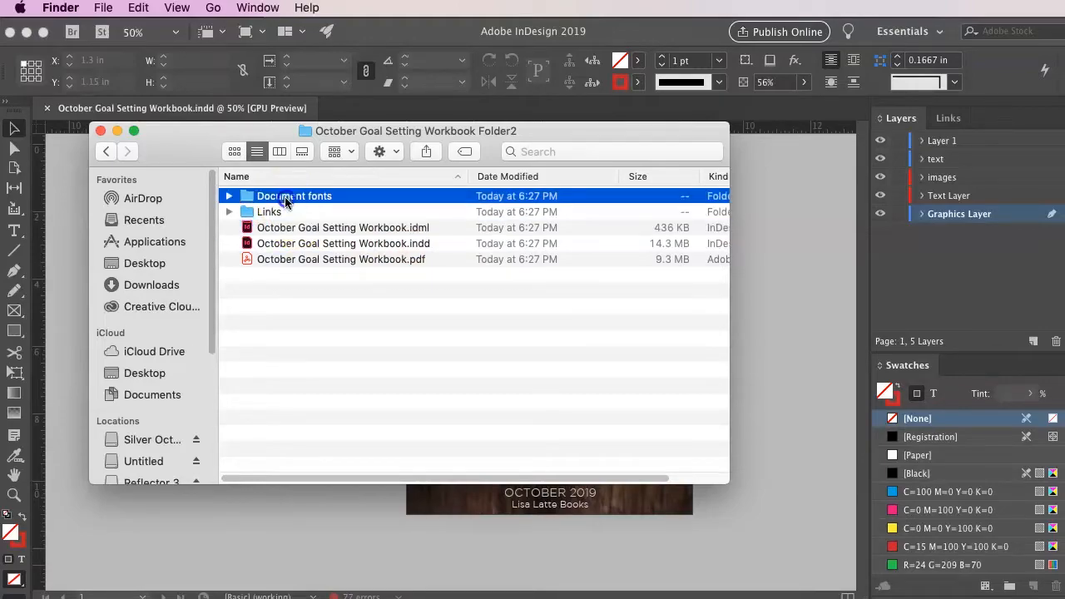
double_click(293, 196)
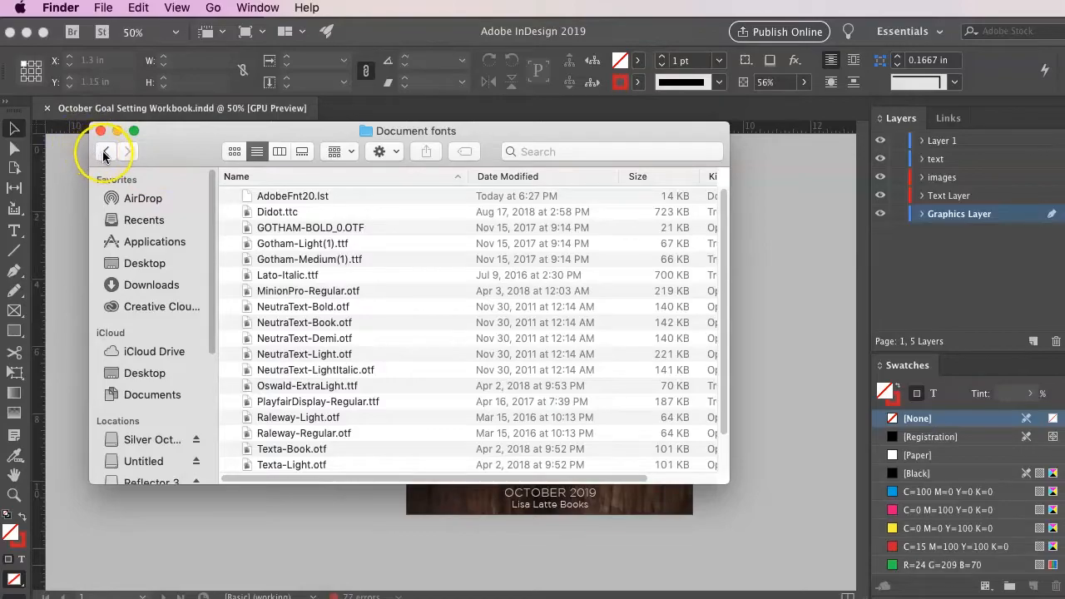
Browse the packaged Links folder's images down to donuts.jpg, then close the Finder window.
left_click(105, 152)
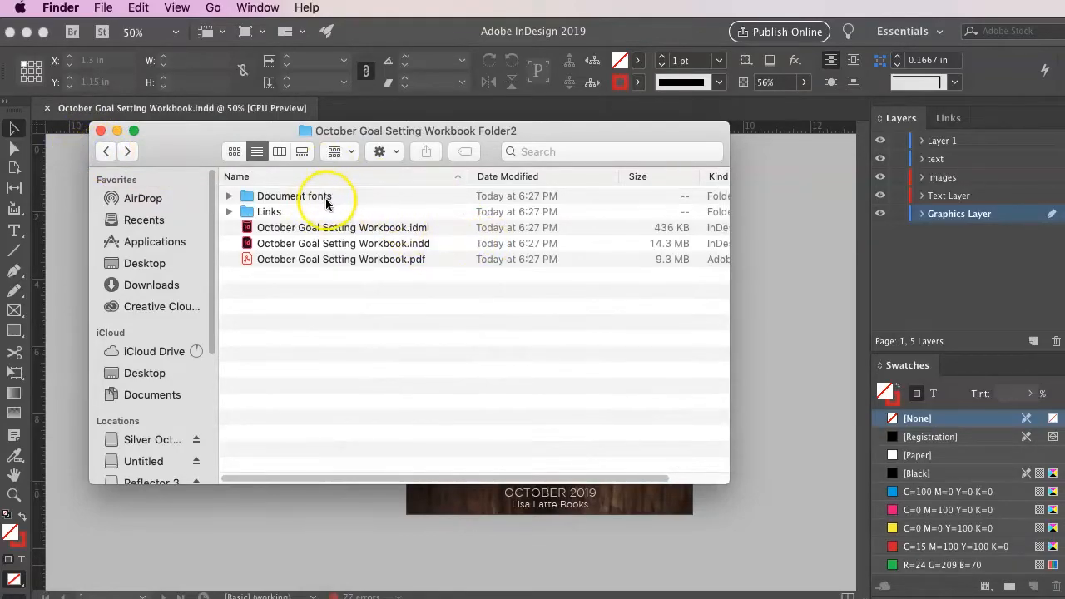
double_click(269, 211)
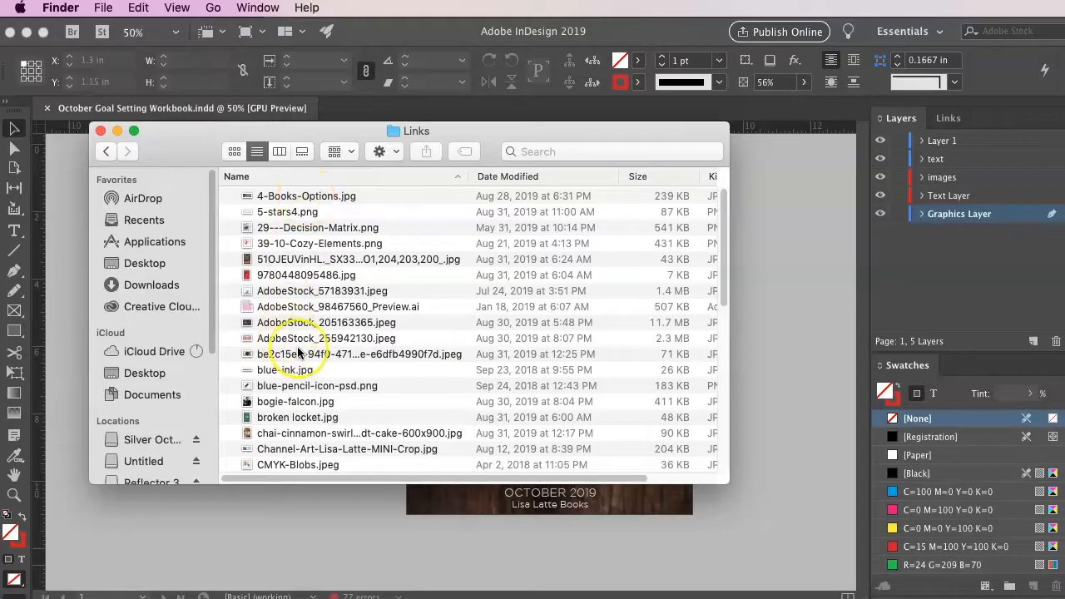
scroll("down", 3)
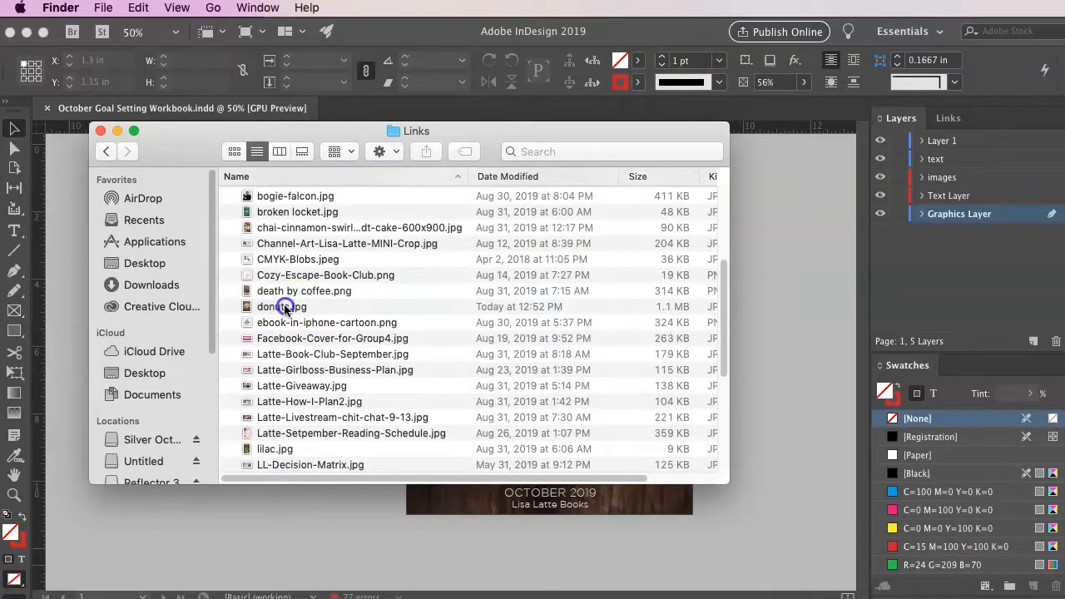
double_click(281, 307)
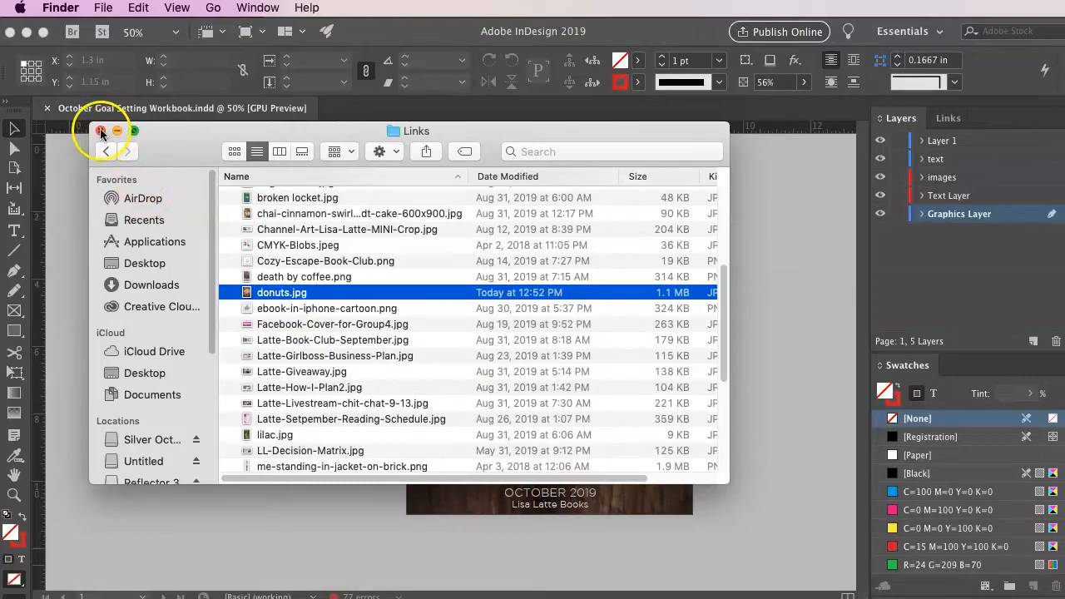
left_click(103, 7)
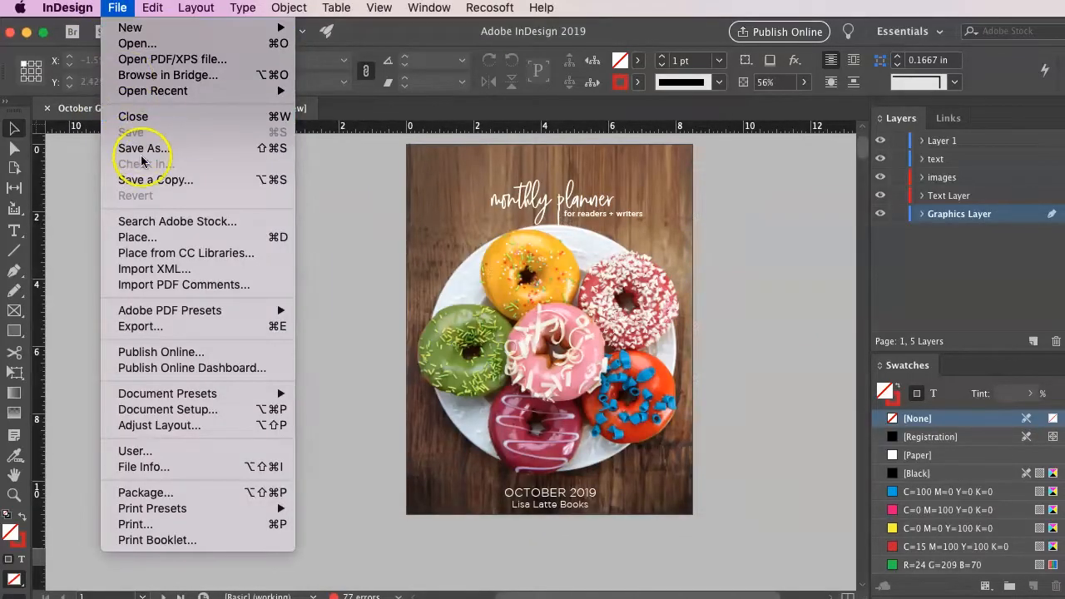
left_click(142, 148)
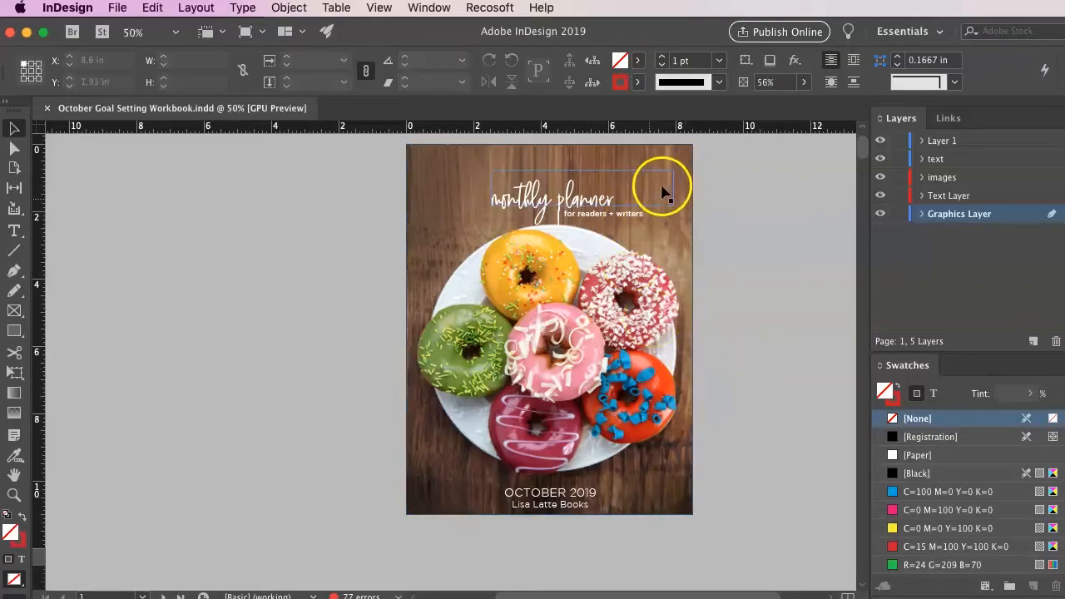
left_click(683, 176)
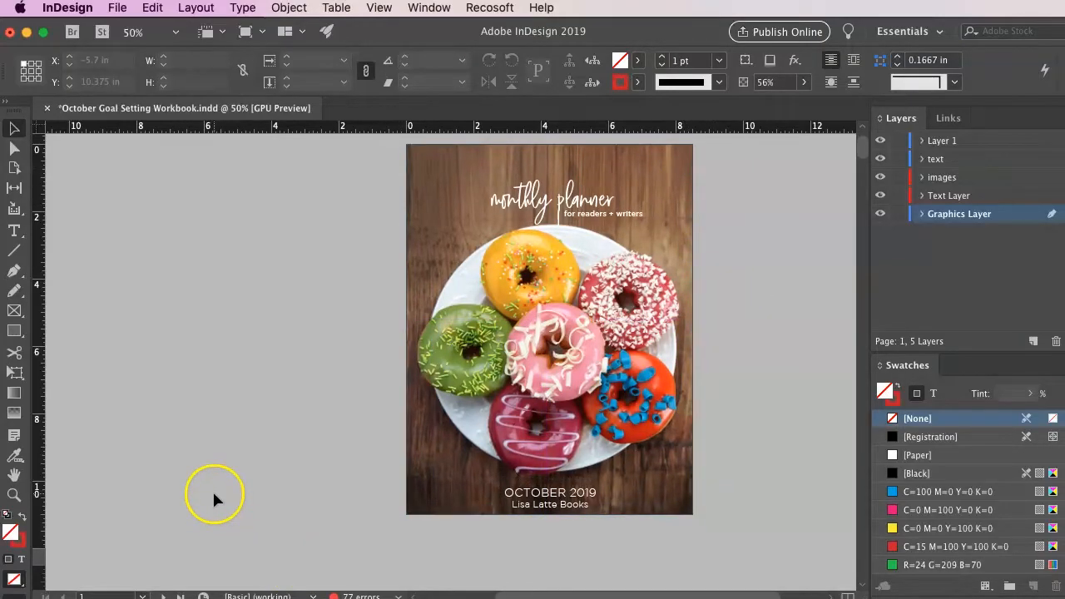
Save the INDD document and bring the File menu up again toward Package.
left_click(117, 7)
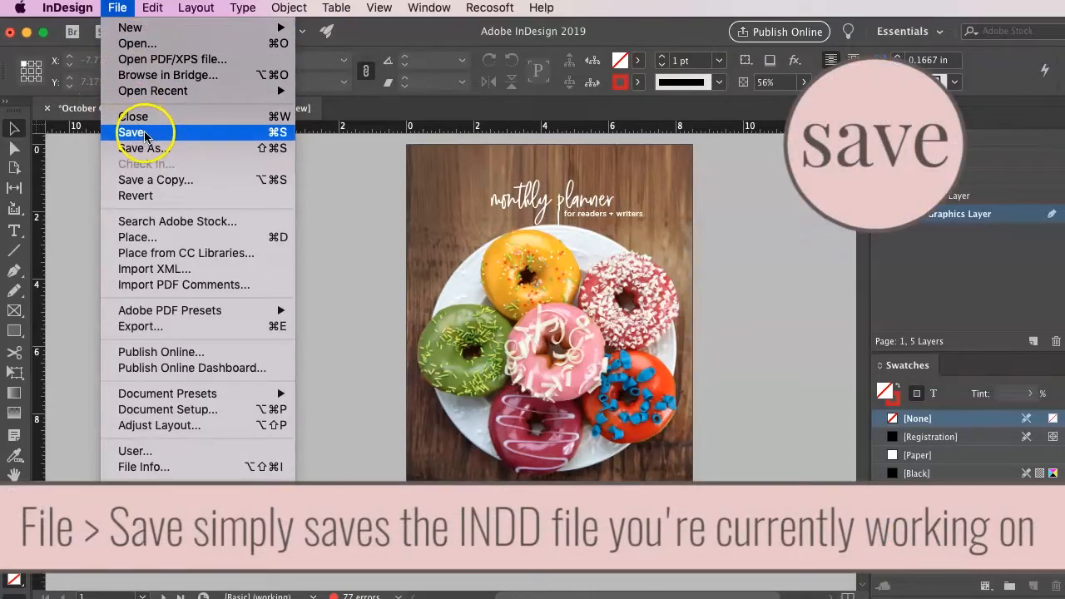
left_click(135, 133)
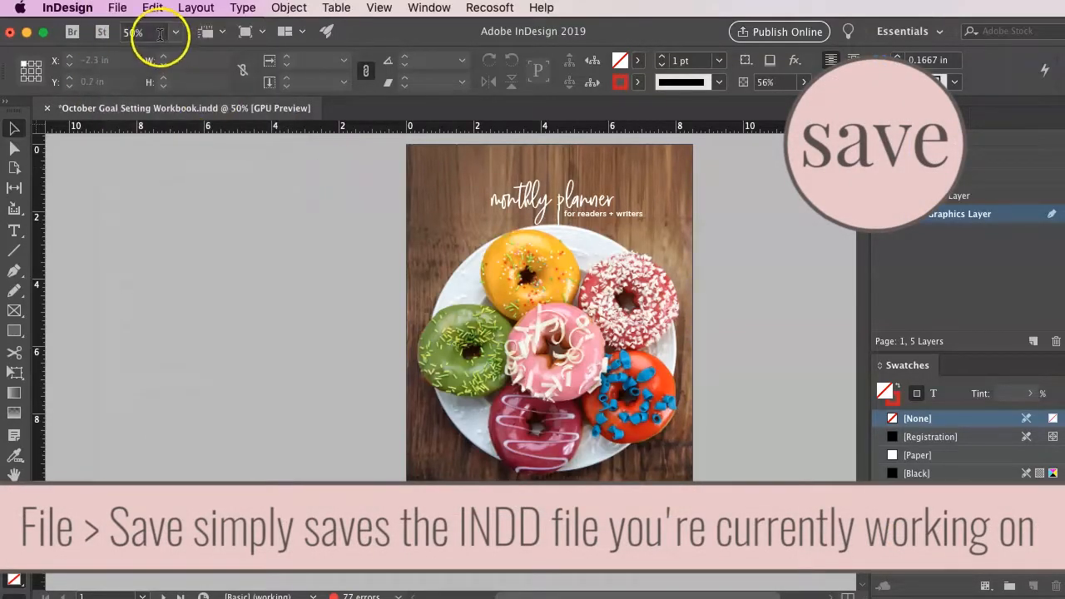
left_click(117, 7)
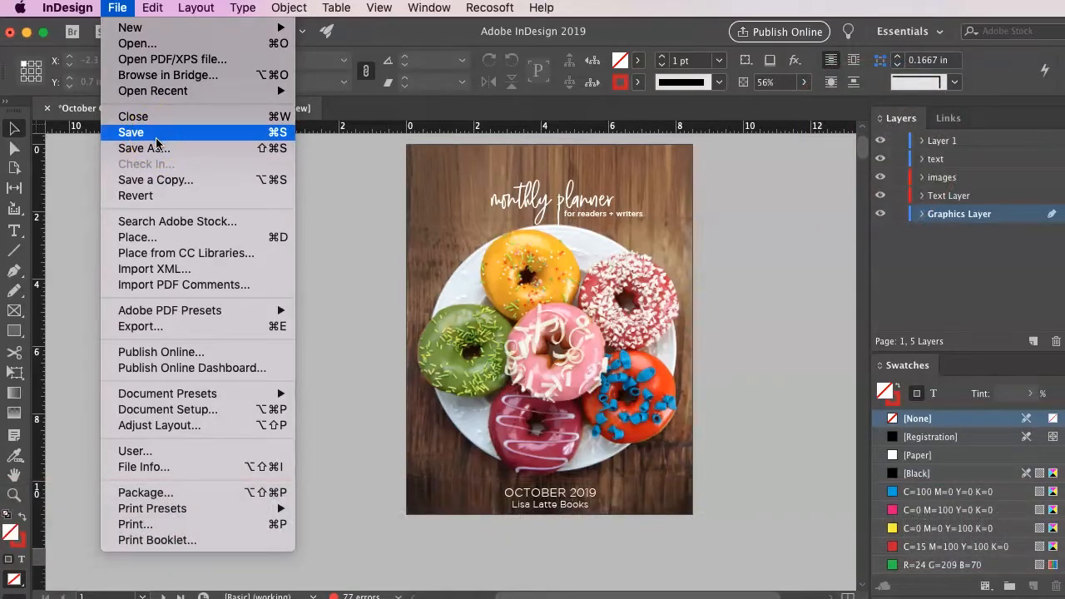
mouse_move(183, 486)
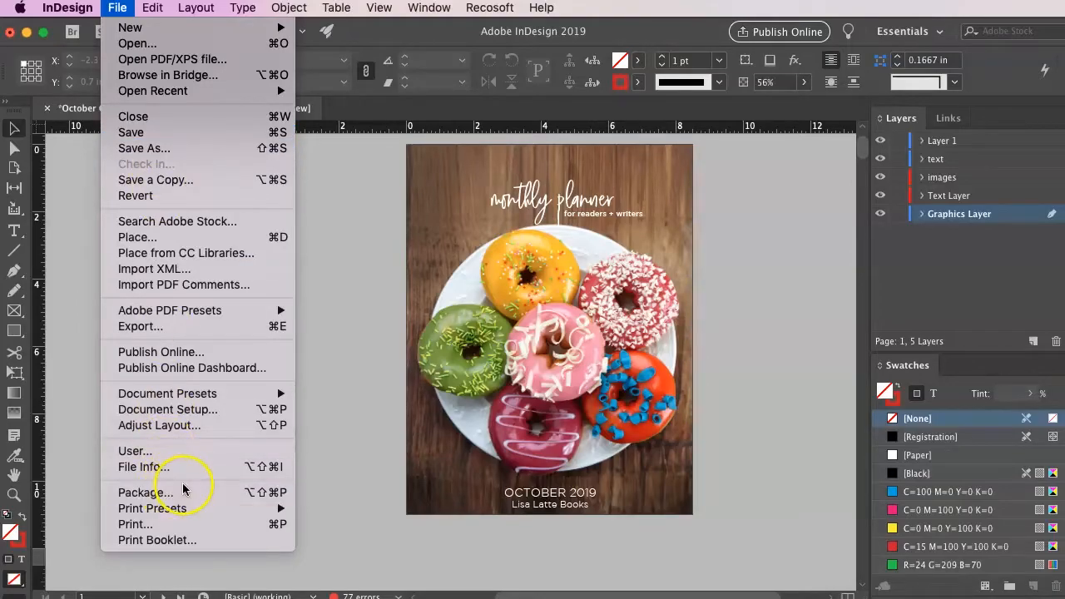
mouse_move(153, 509)
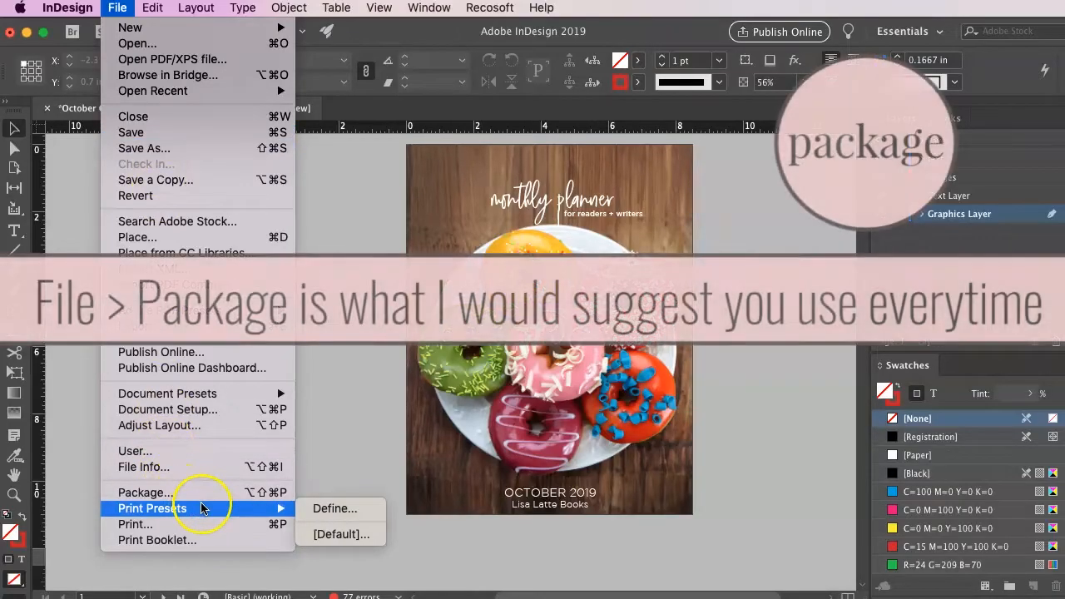